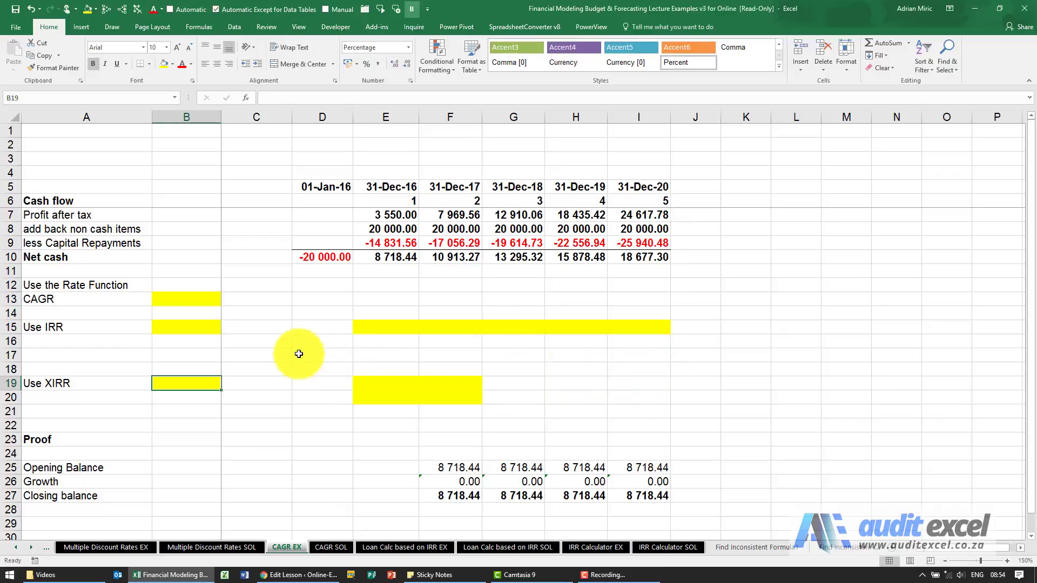
Step: Select the CAGR cell B13 and open the Insert Function dialog
left_click(186, 299)
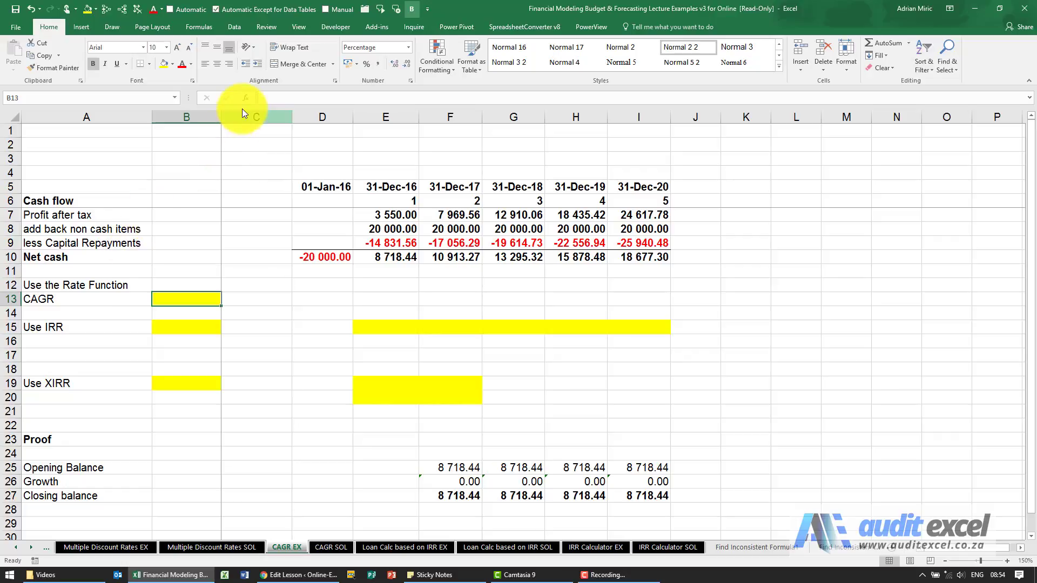
left_click(245, 97)
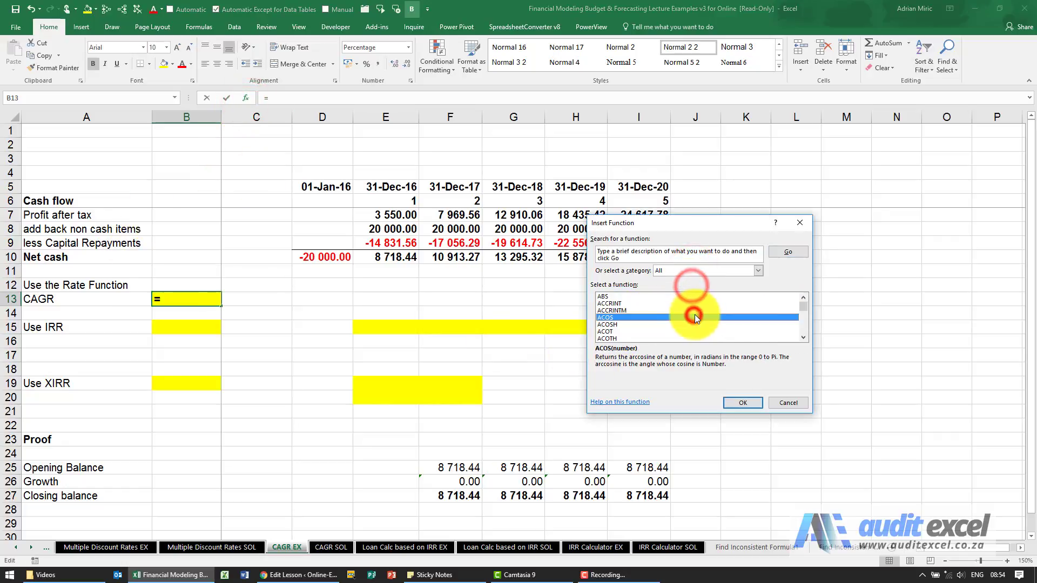
Step: Choose RATE from the Insert Function list
left_click(742, 403)
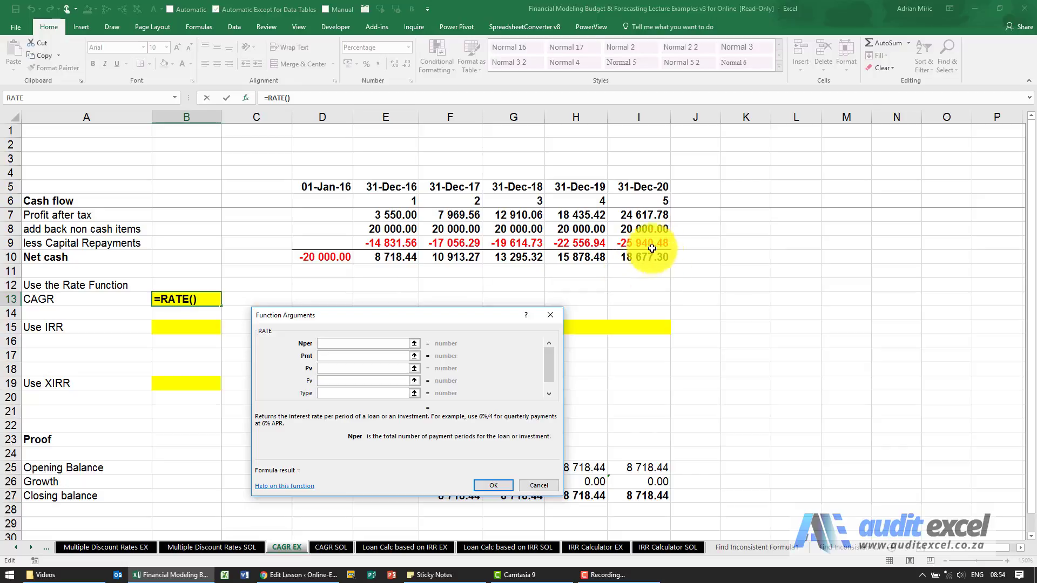
mouse_move(397, 278)
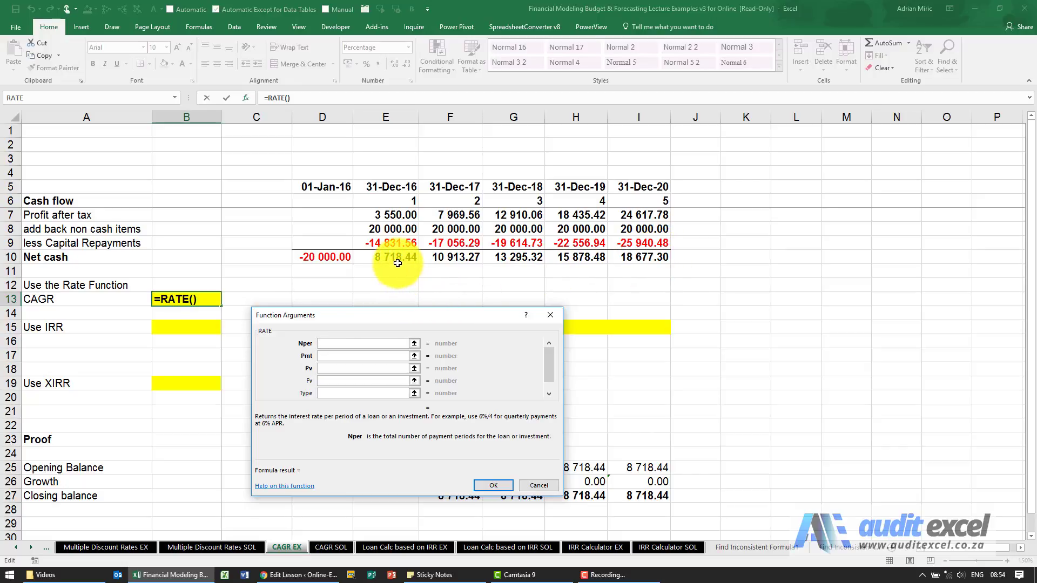
mouse_move(501, 283)
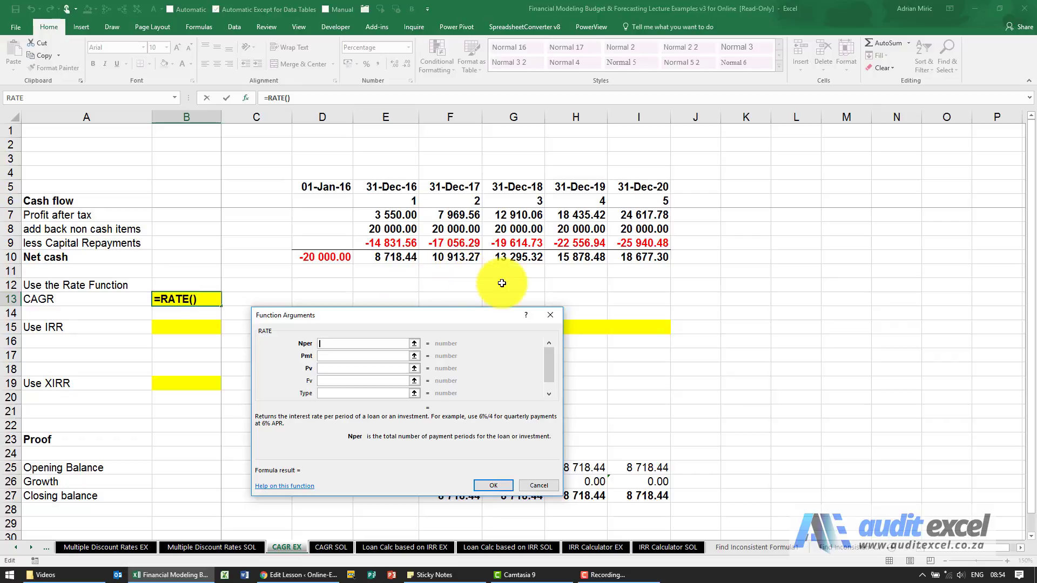
mouse_move(621, 284)
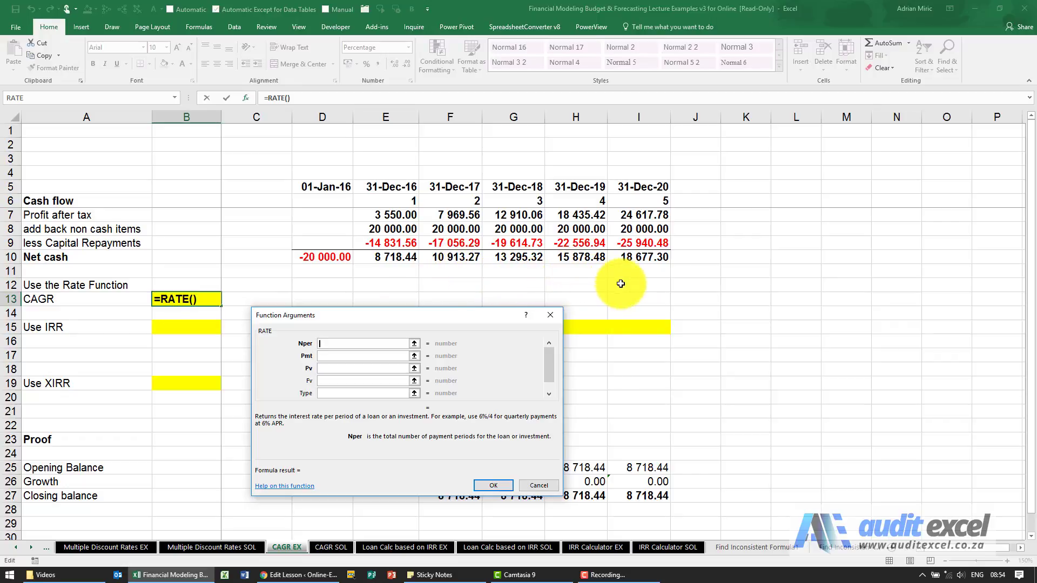
mouse_move(614, 206)
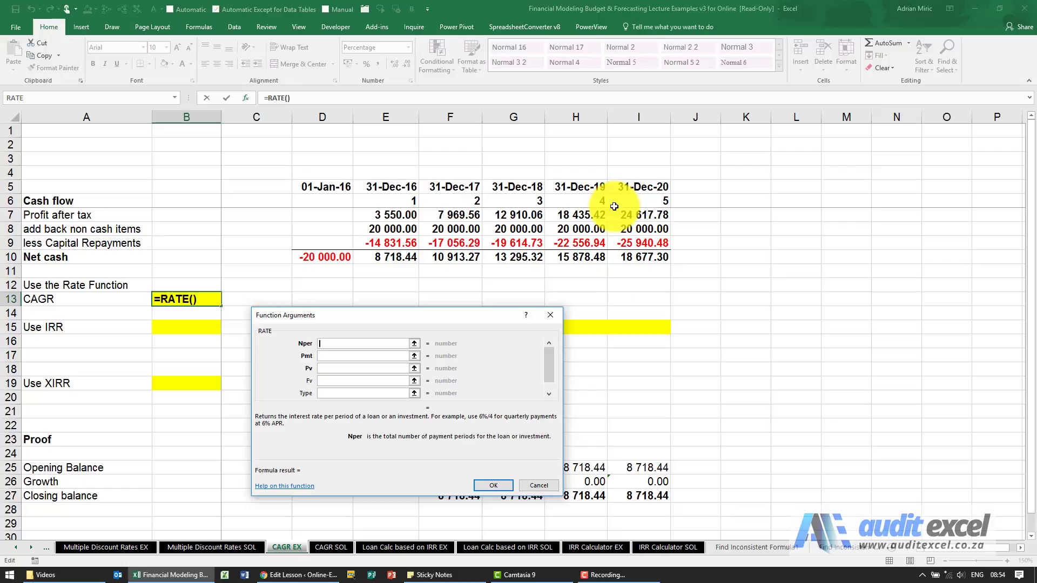
mouse_move(393, 259)
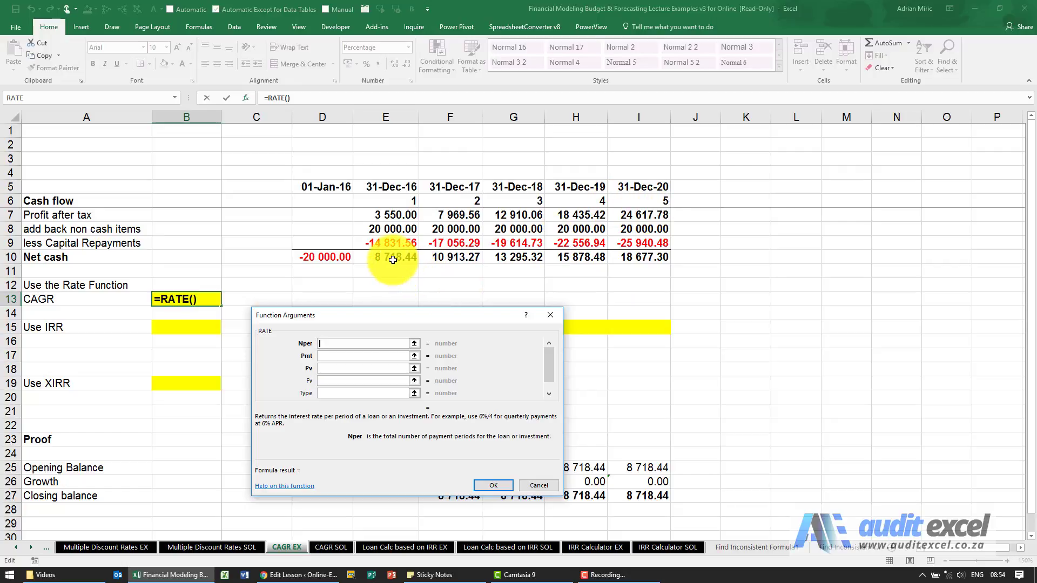
mouse_move(362, 333)
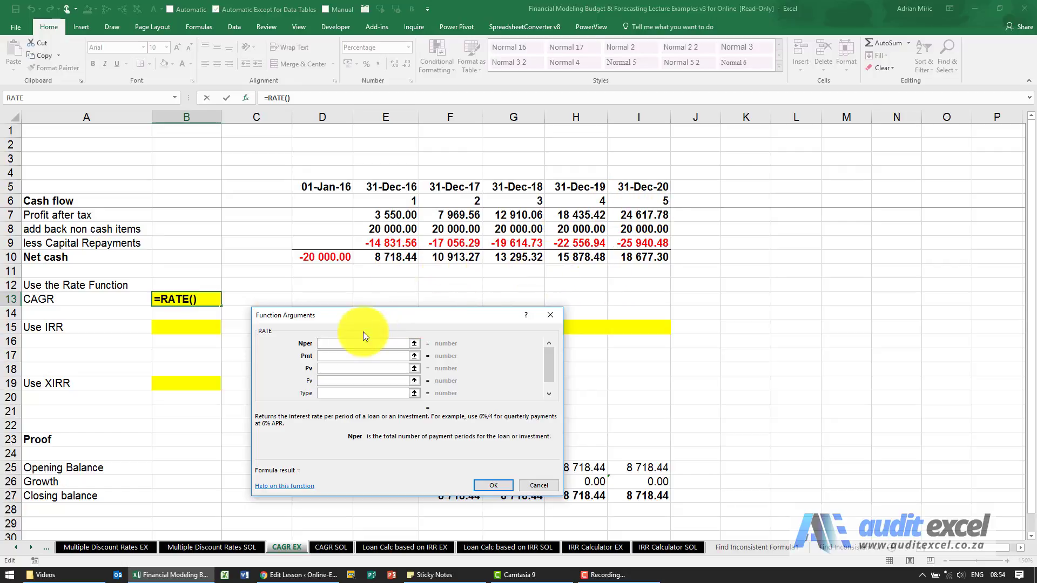
Step: Fill the RATE arguments with Nper 4, Pv -E10 and Fv I10
left_click(363, 343)
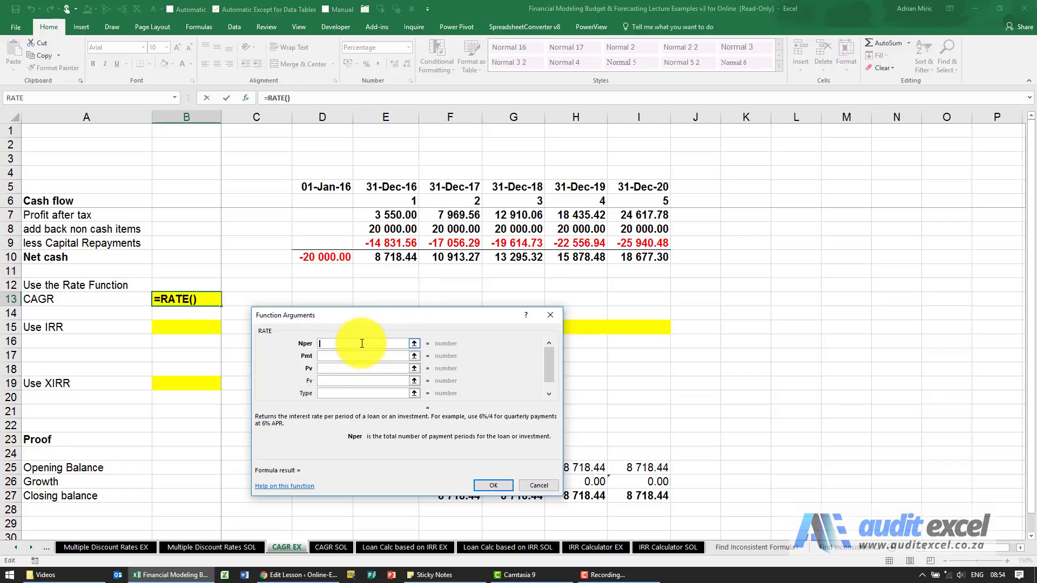
type("4")
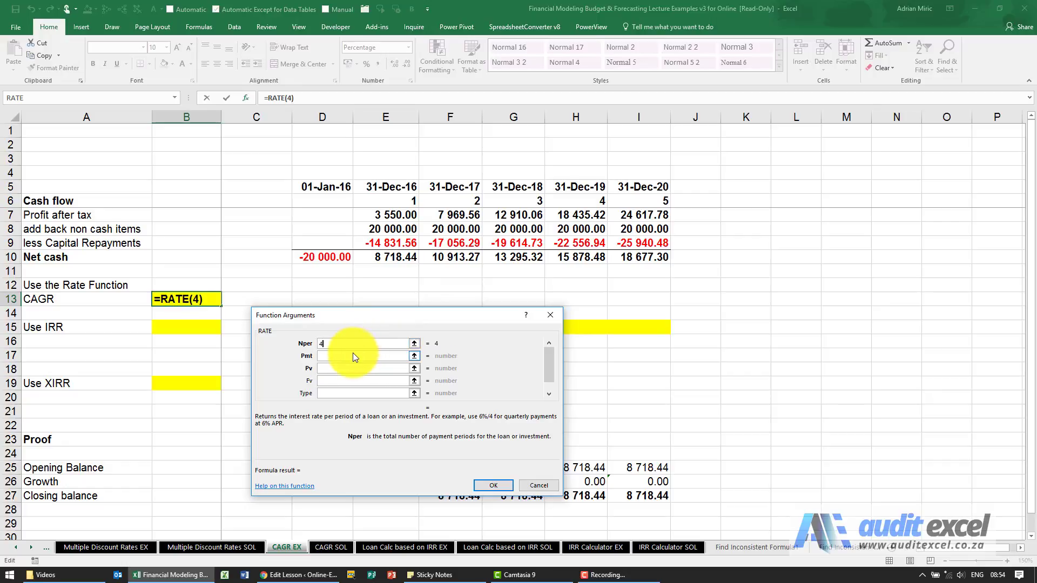
mouse_move(350, 368)
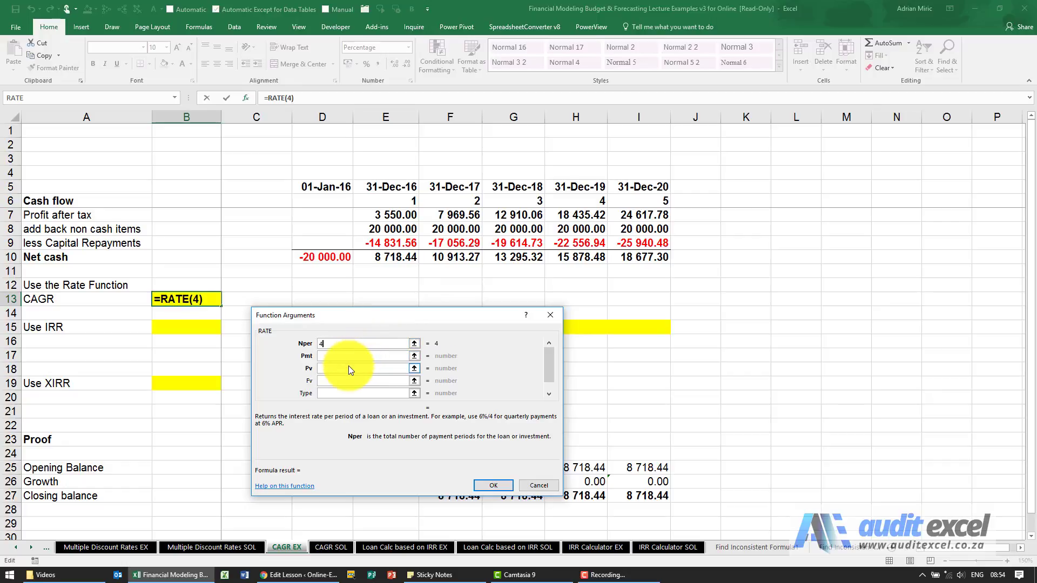
left_click(363, 368)
type("-")
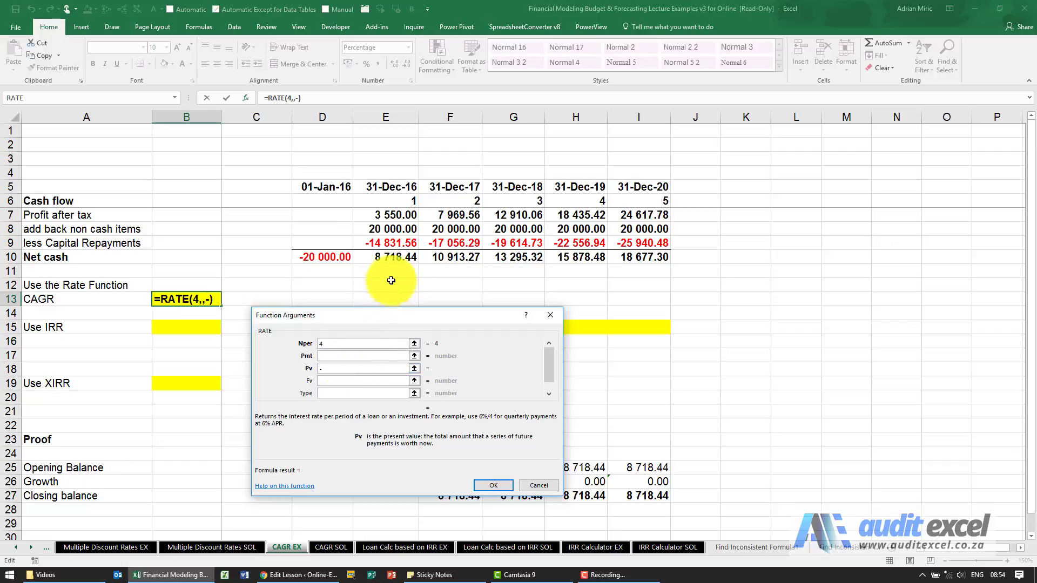
left_click(385, 257)
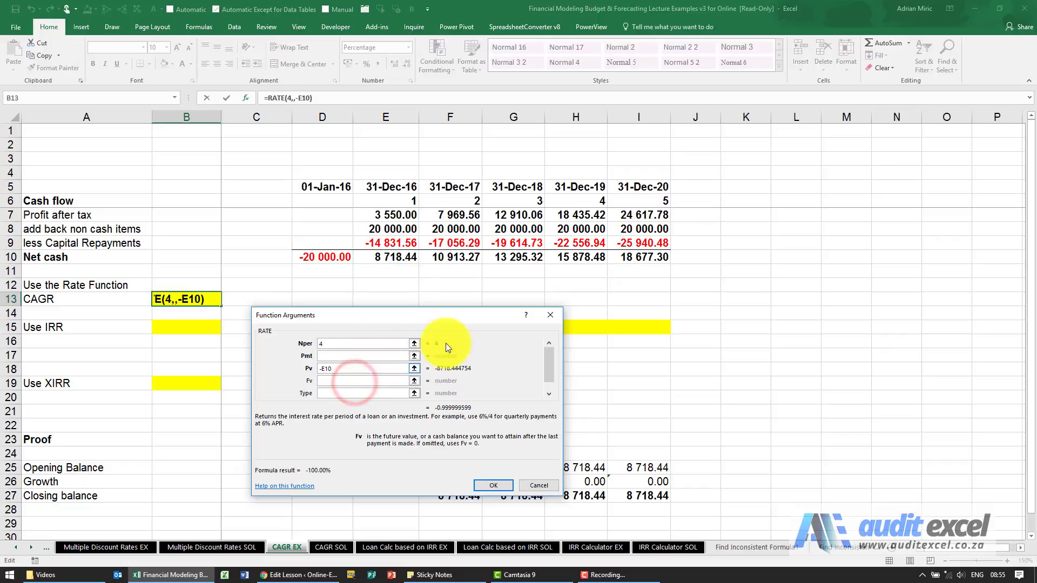
left_click(638, 257)
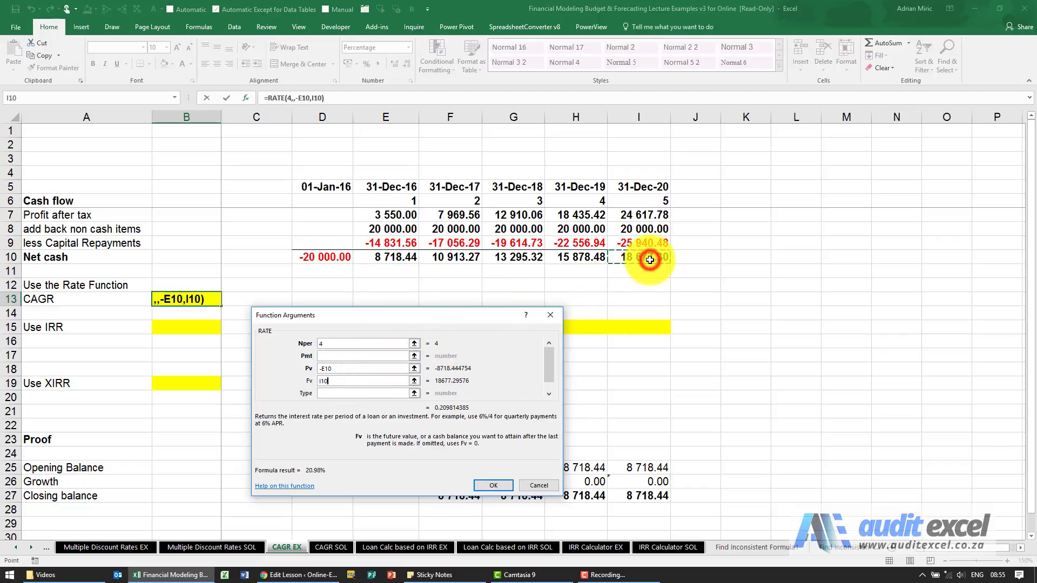
mouse_move(481, 377)
type("0")
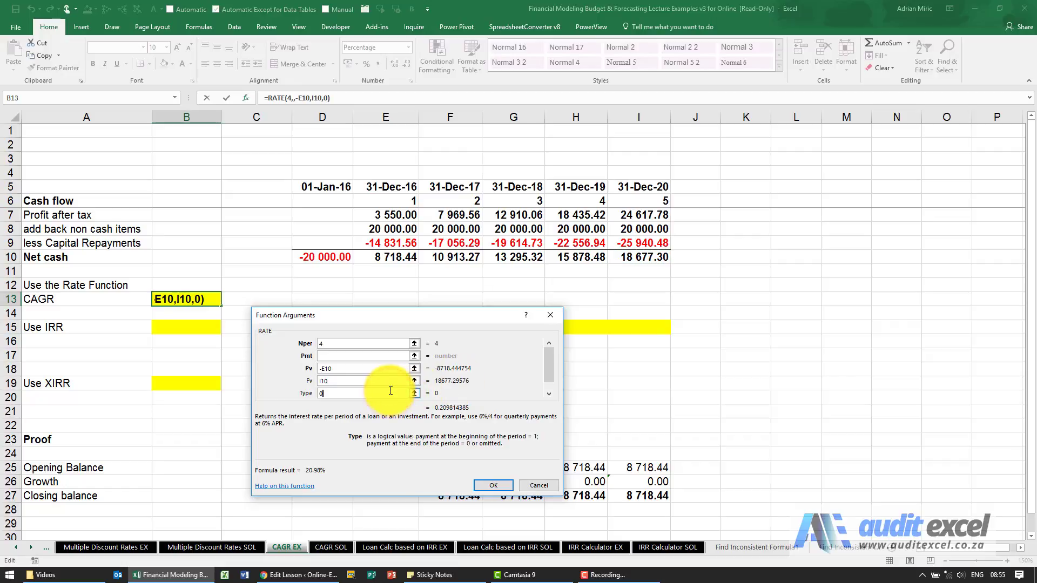
mouse_move(492, 486)
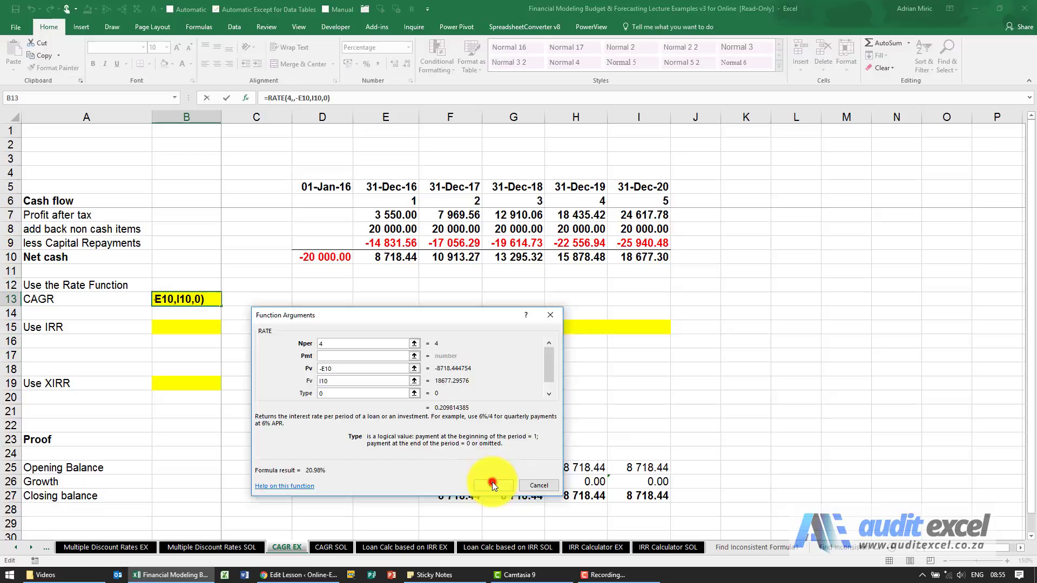
Step: Commit =RATE(4,,-E10,I10,0) and check the proof's 18 677.30 balance against I10
left_click(492, 485)
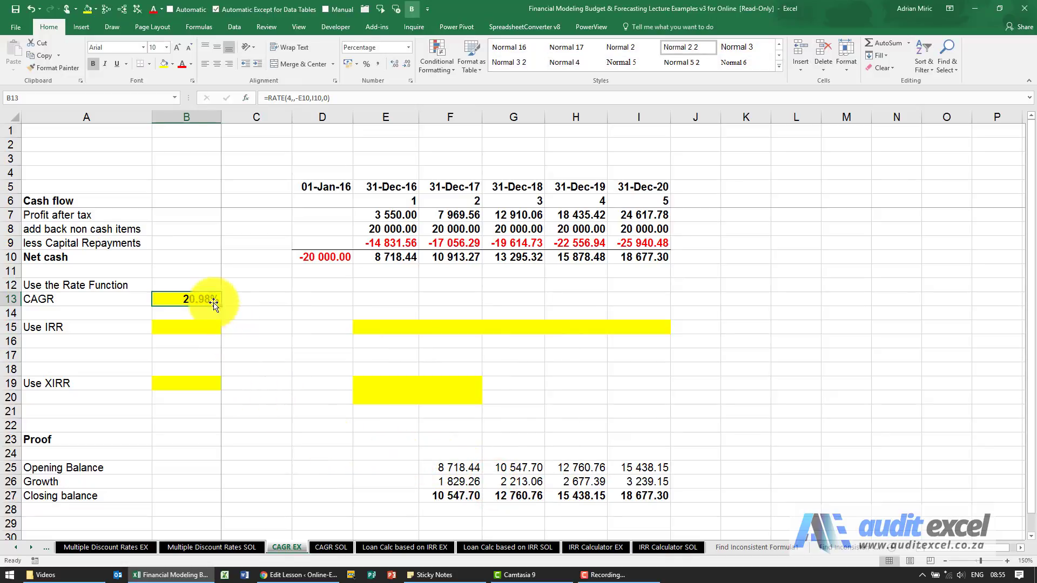
mouse_move(367, 456)
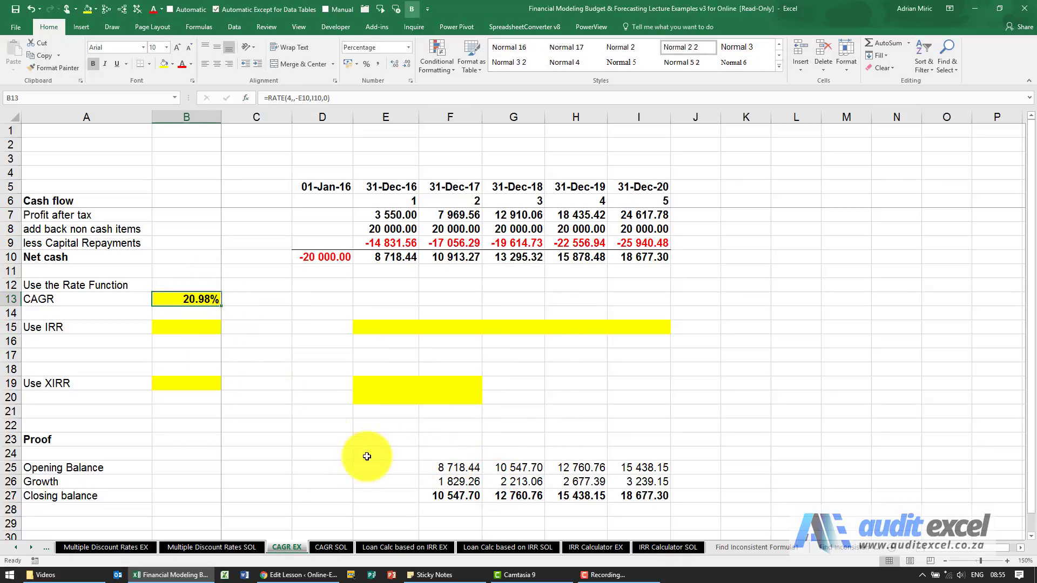
left_click(450, 467)
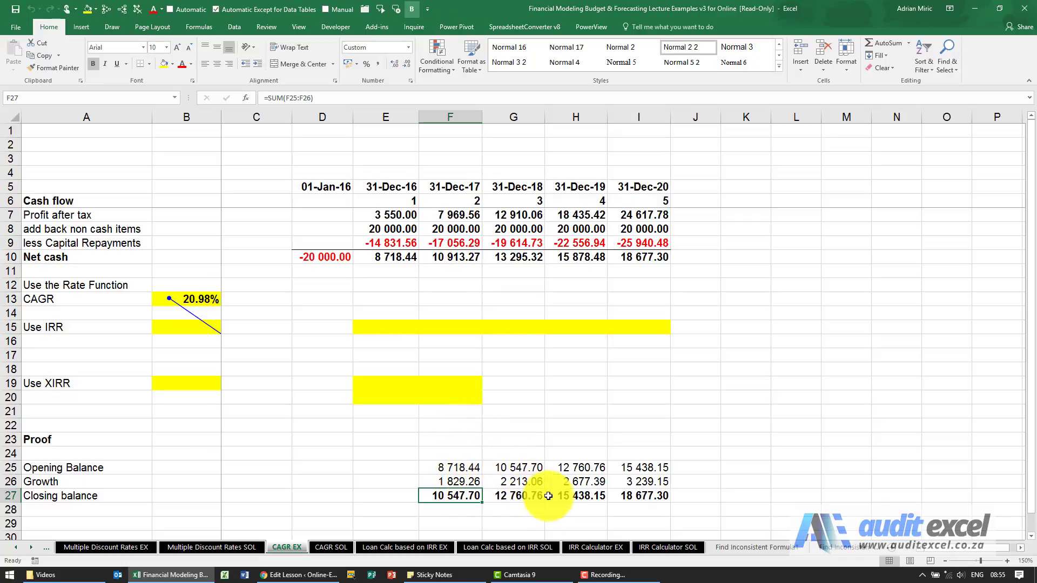
mouse_move(672, 500)
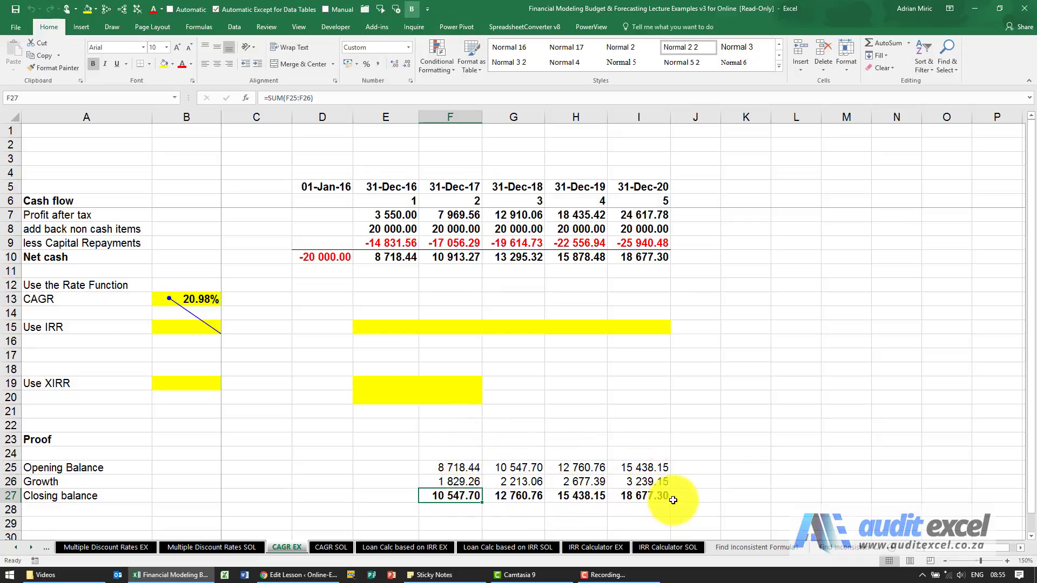
mouse_move(668, 282)
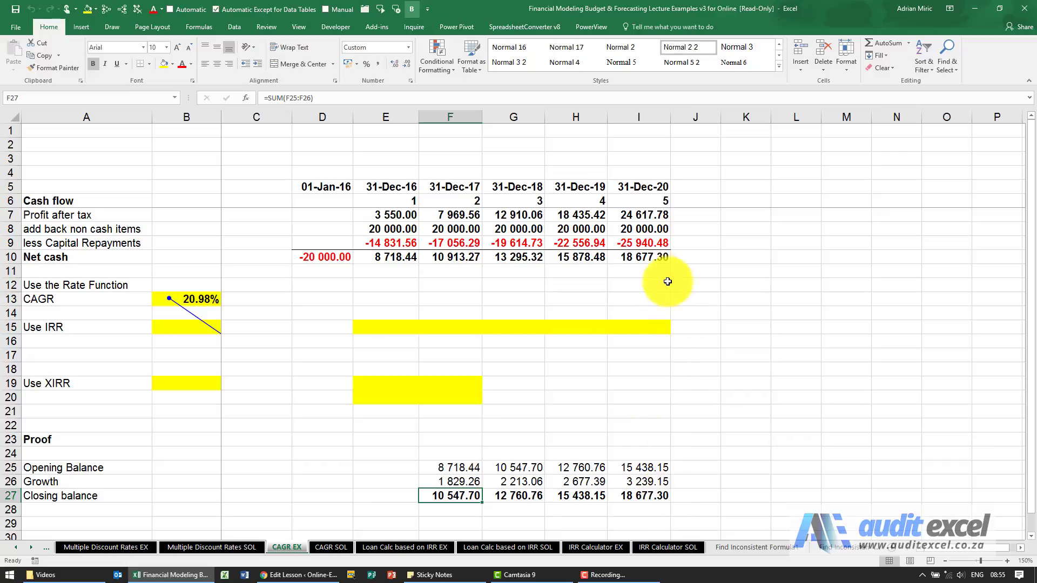
mouse_move(647, 258)
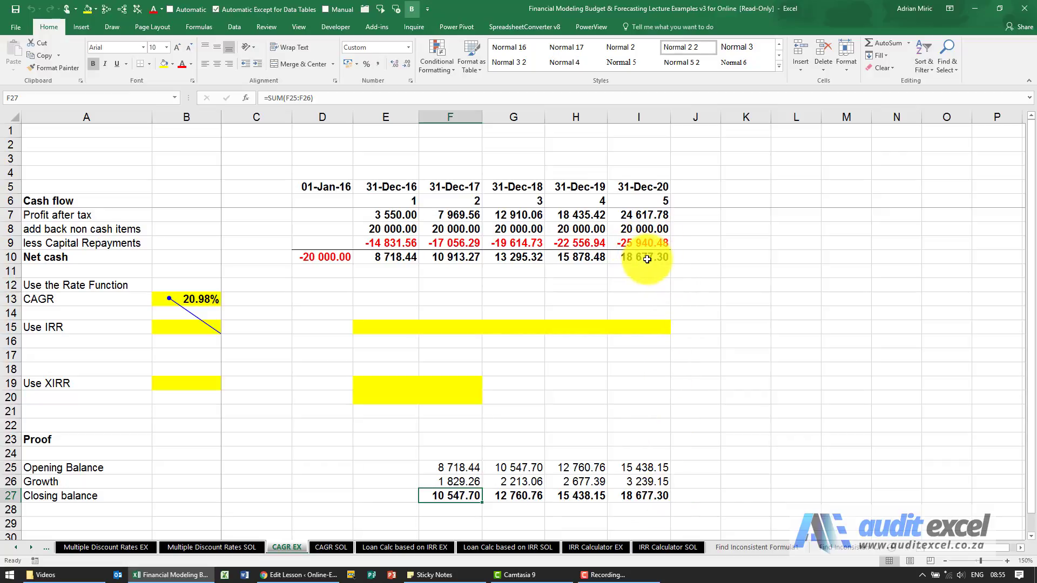
left_click(638, 258)
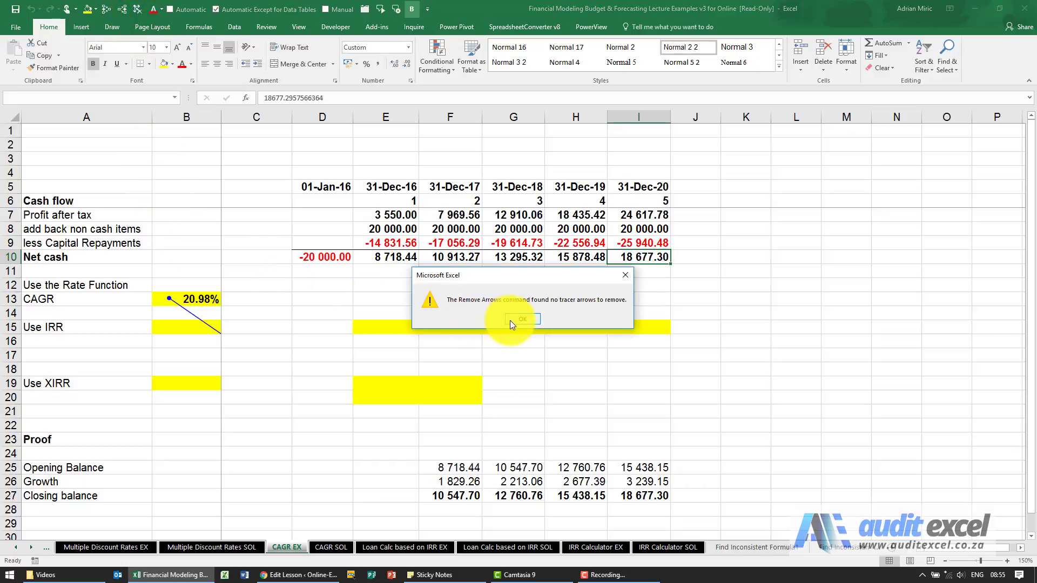
Step: Dismiss the Remove Arrows message and reselect B13
left_click(522, 319)
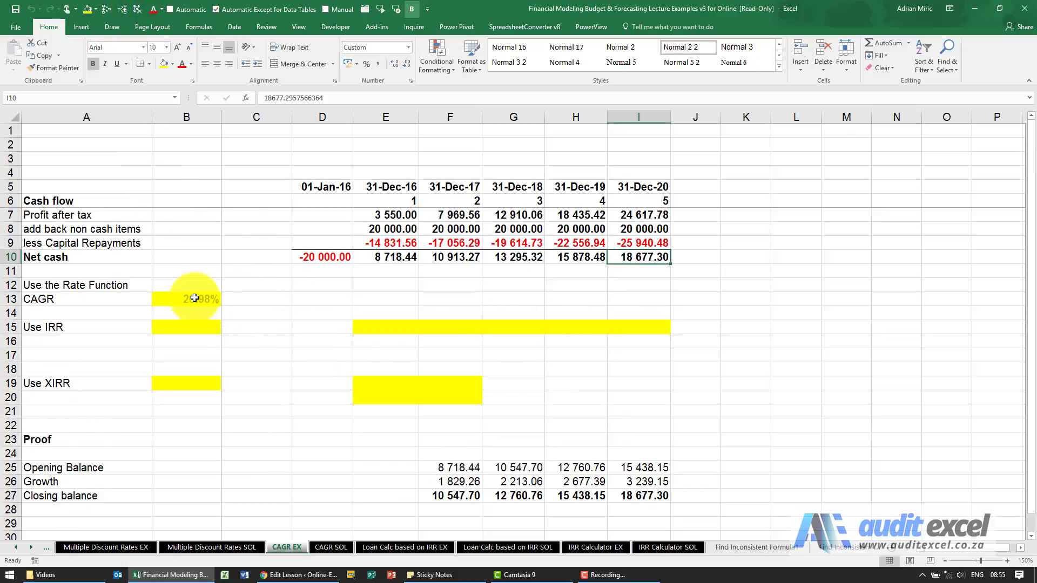
left_click(185, 299)
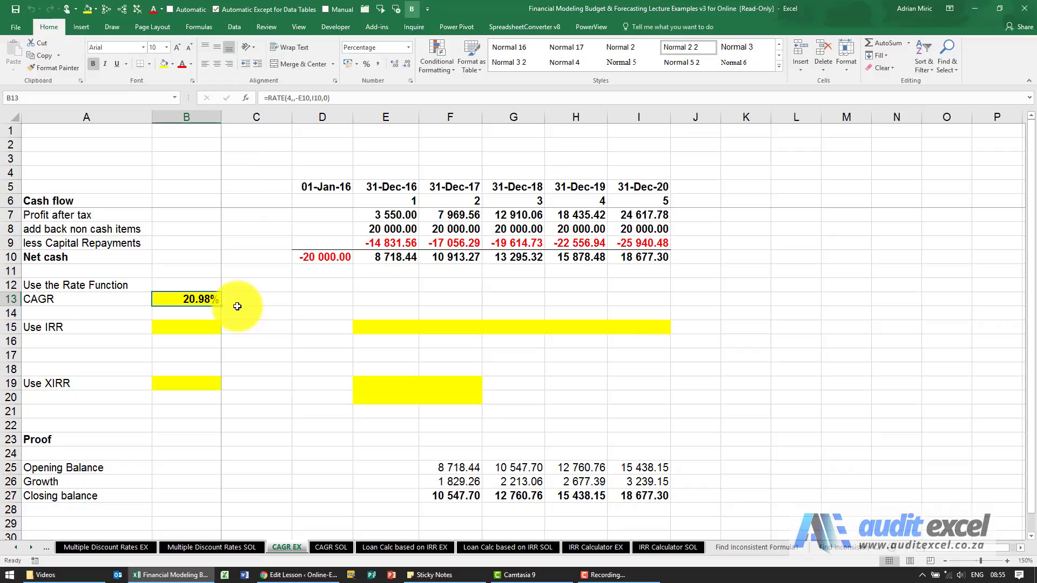
mouse_move(209, 340)
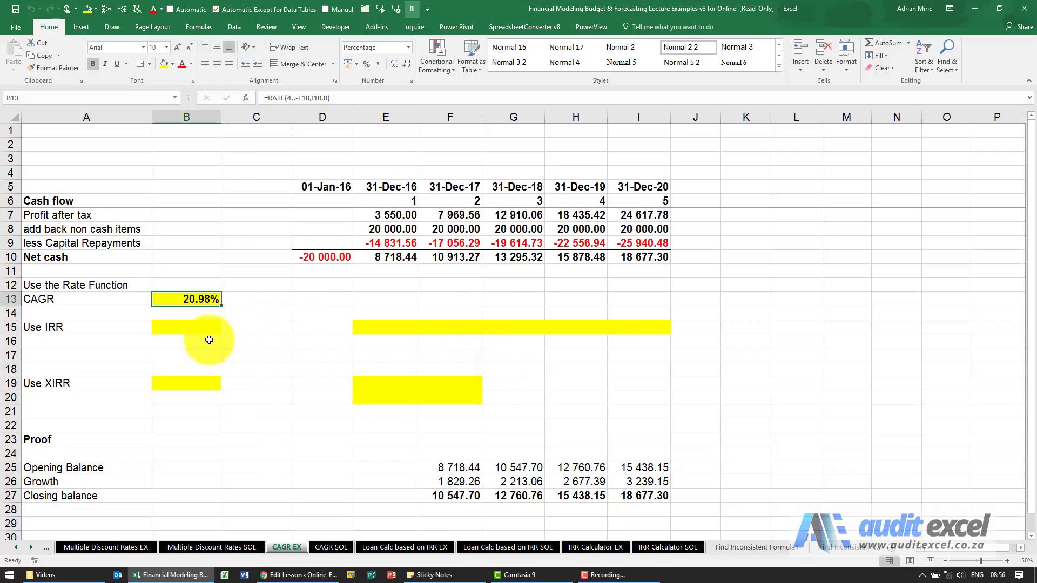
mouse_move(412, 265)
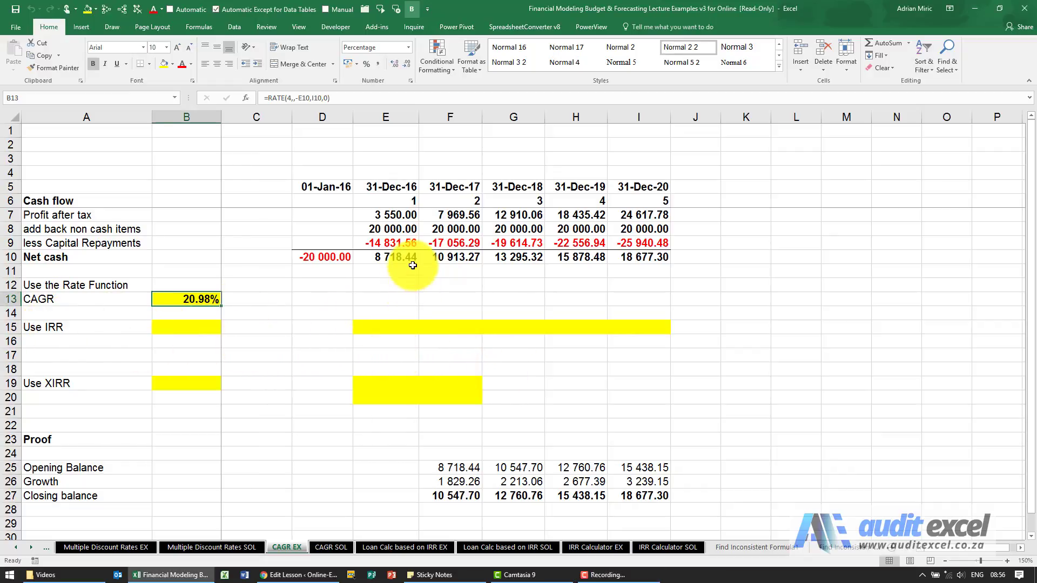
Step: Build the row 15 IRR cash flows: -8 718.44, three zeros, then 18 677.30
left_click(386, 327)
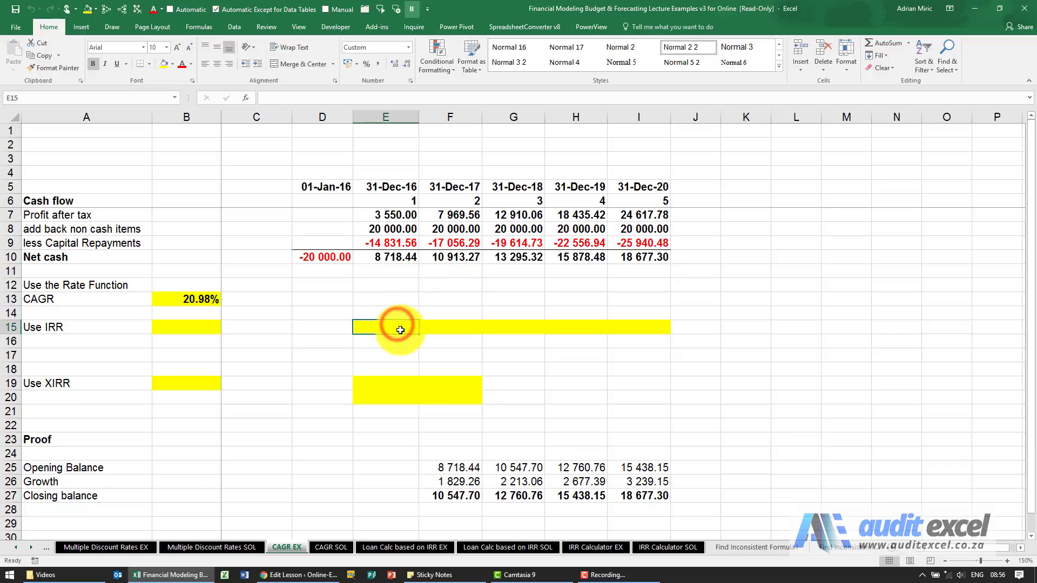
type("=-")
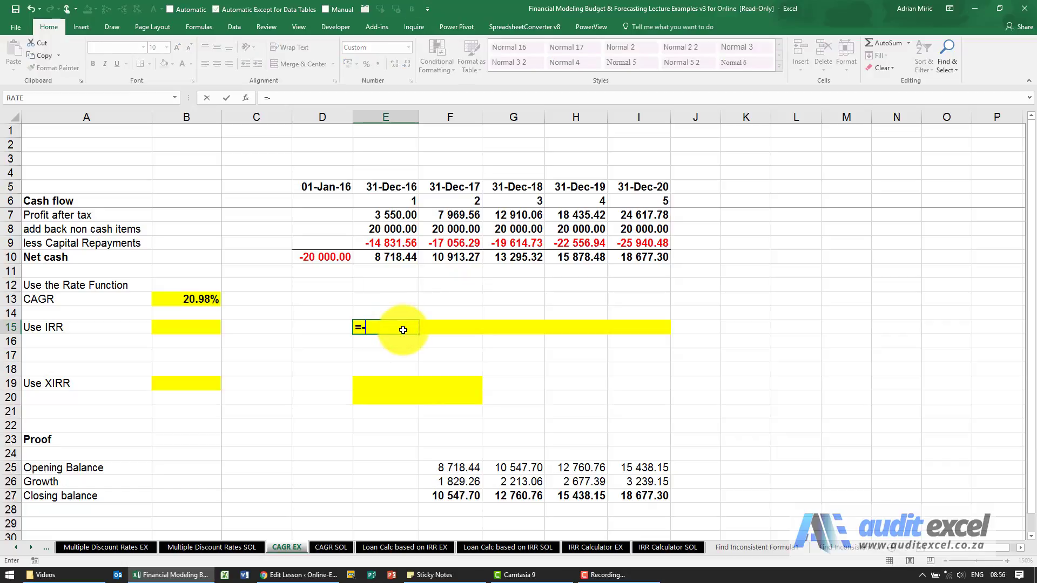
left_click(385, 257)
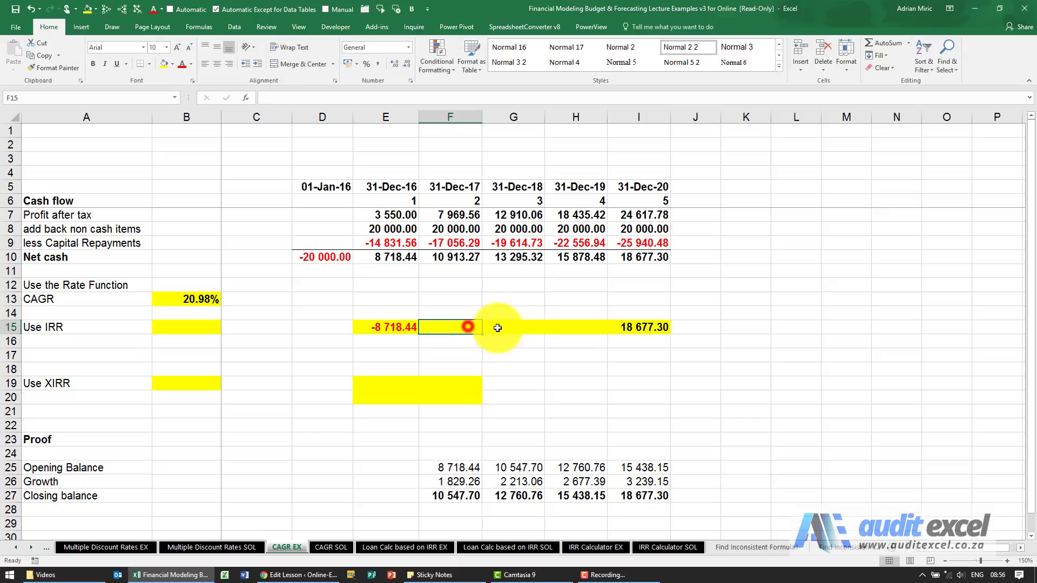
type("0")
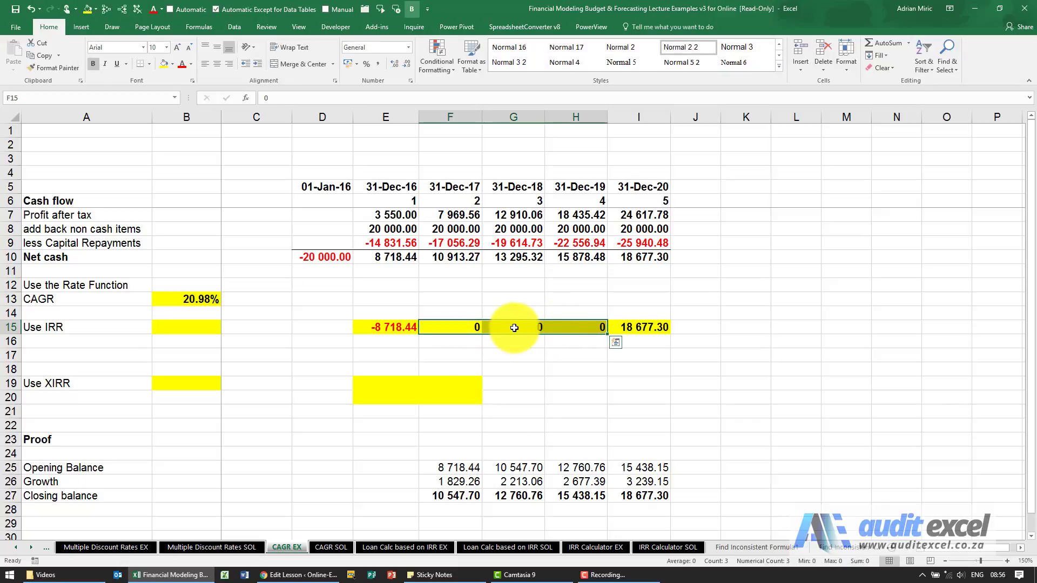
mouse_move(513, 316)
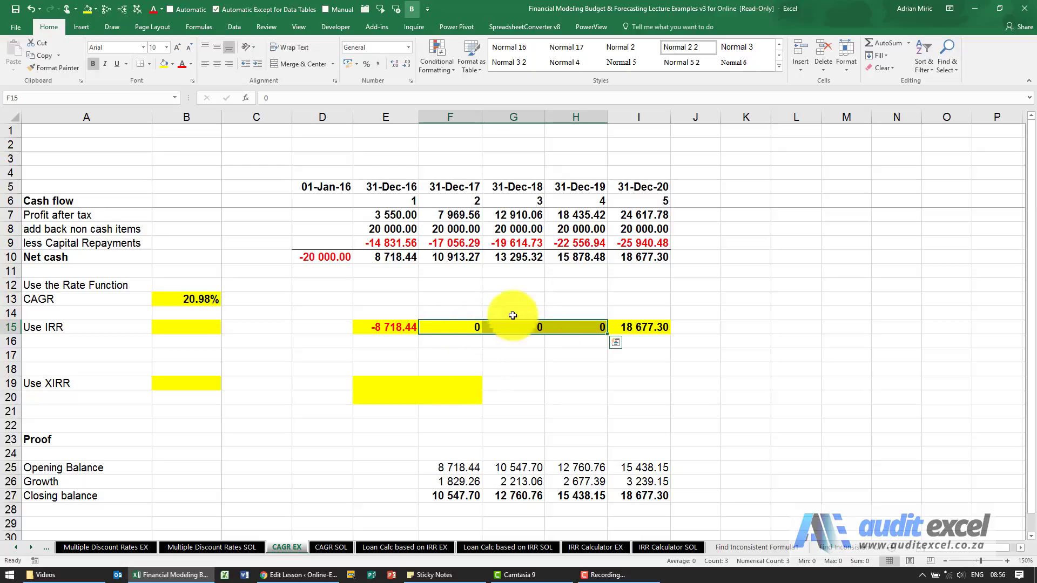
mouse_move(241, 355)
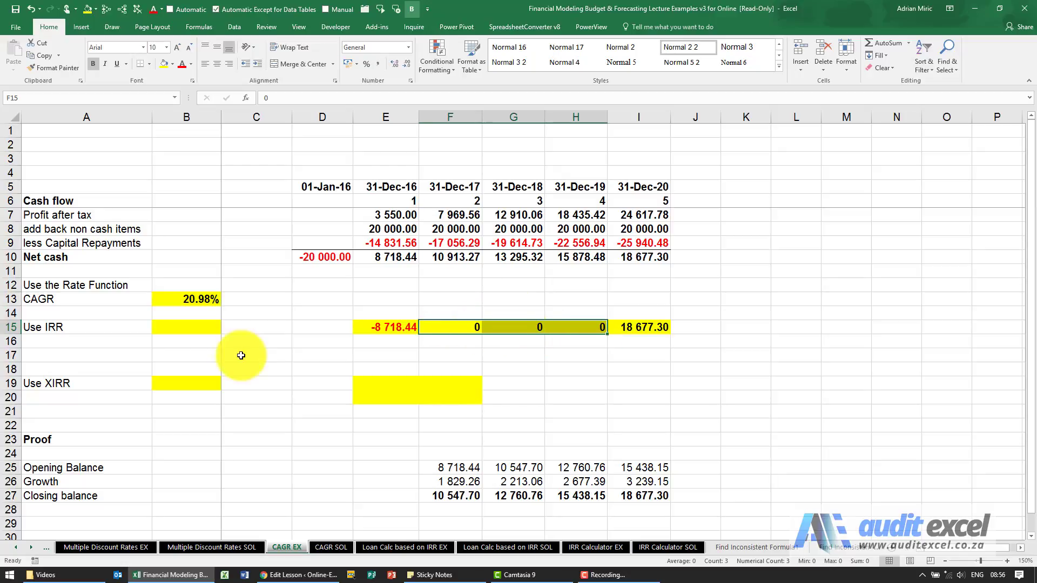
left_click(186, 327)
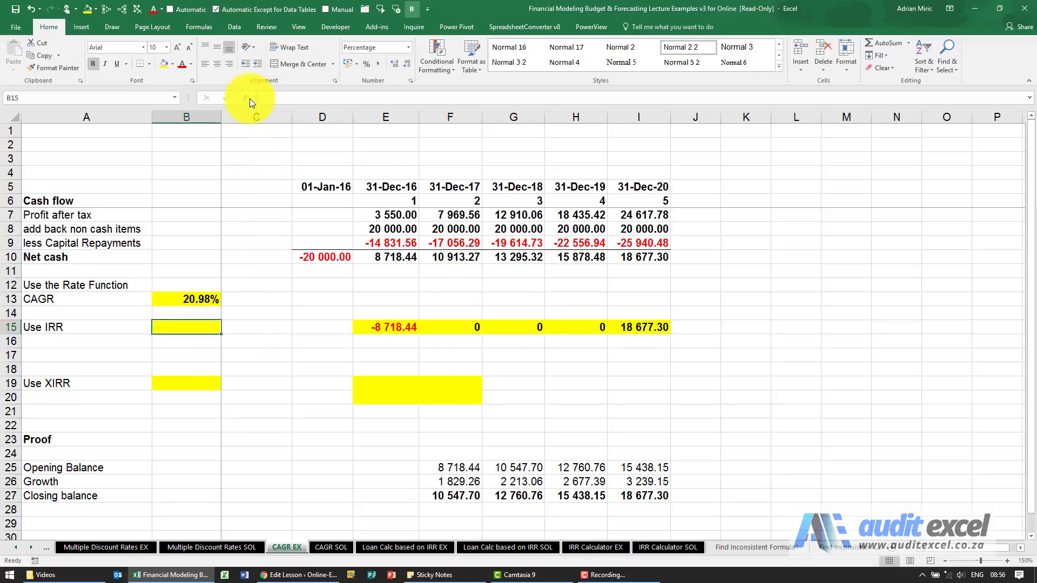
Step: Enter =IRR(E15:I15) in B15, returning 20.98%
left_click(245, 97)
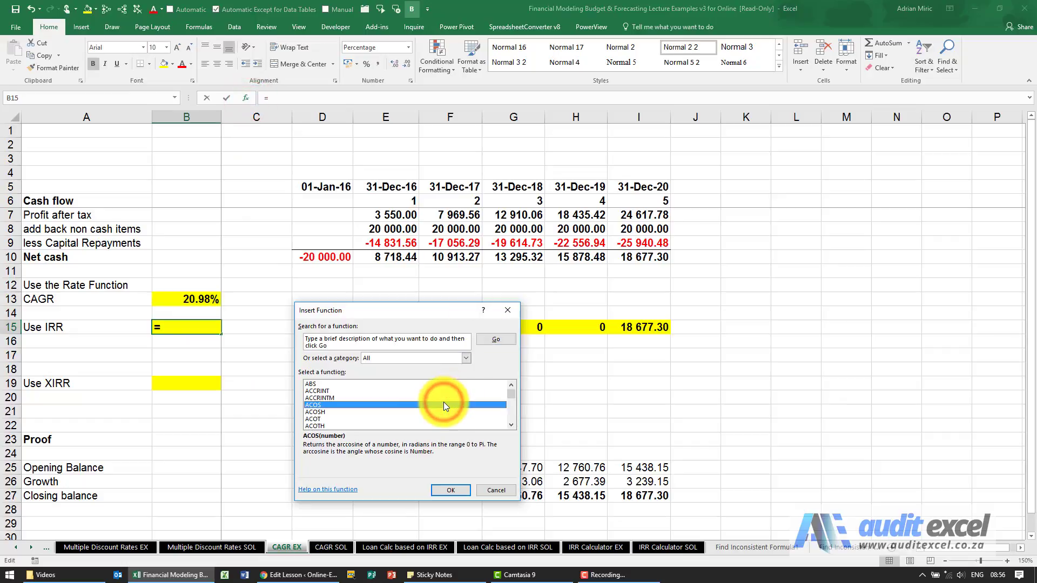
left_click(449, 490)
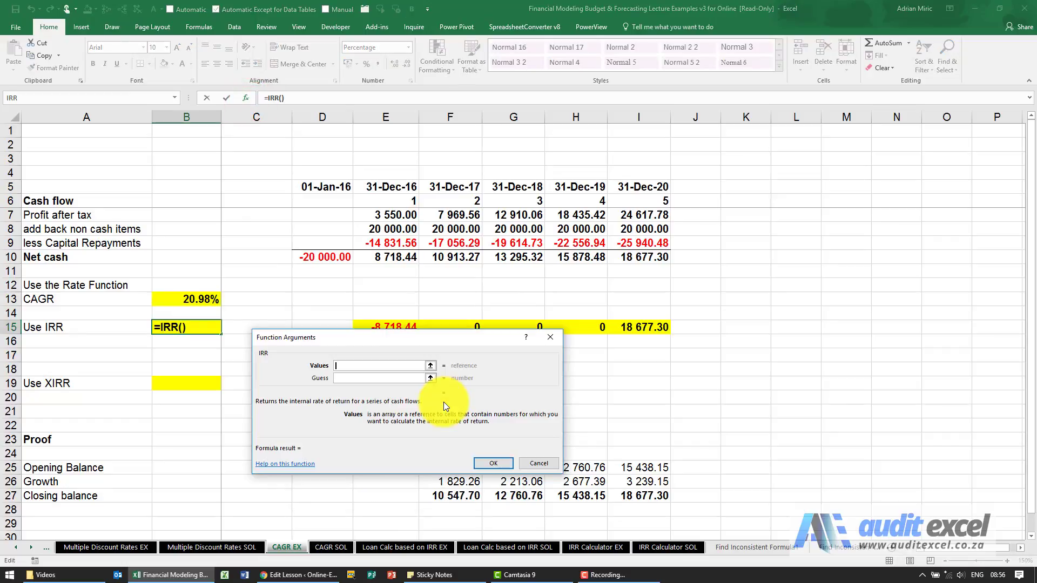
left_click(385, 326)
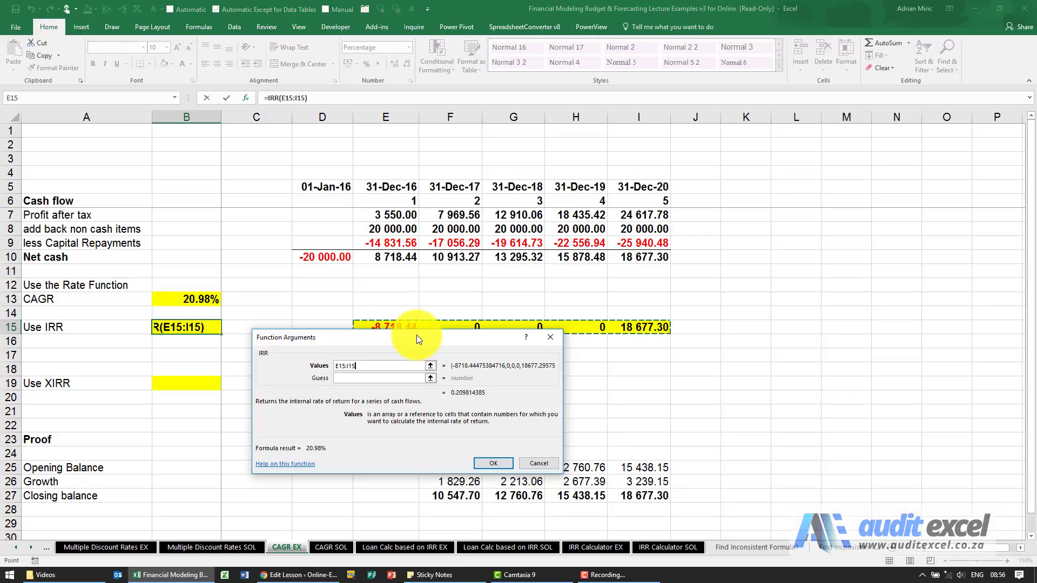
left_click(493, 463)
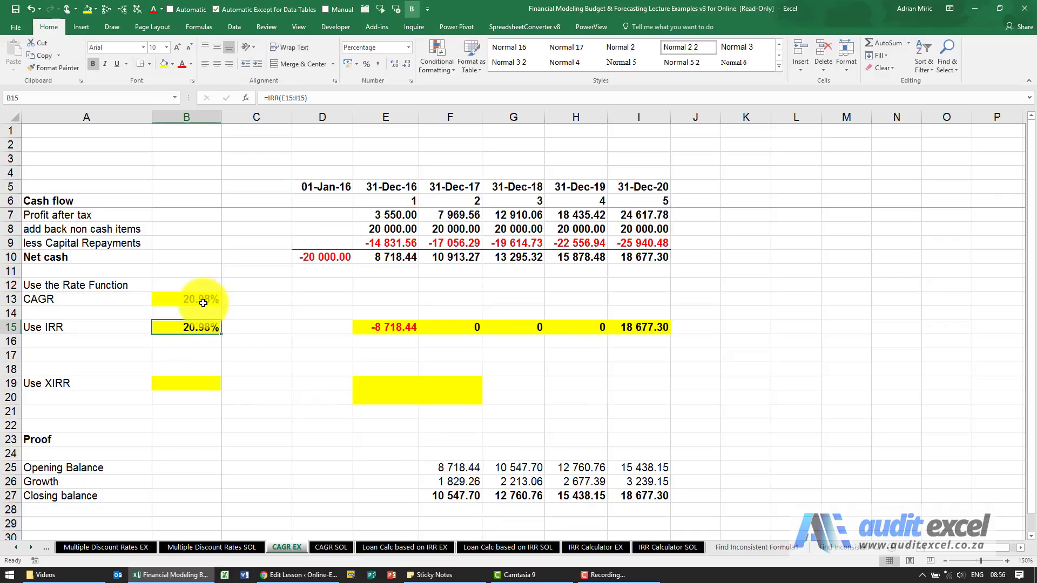
mouse_move(271, 336)
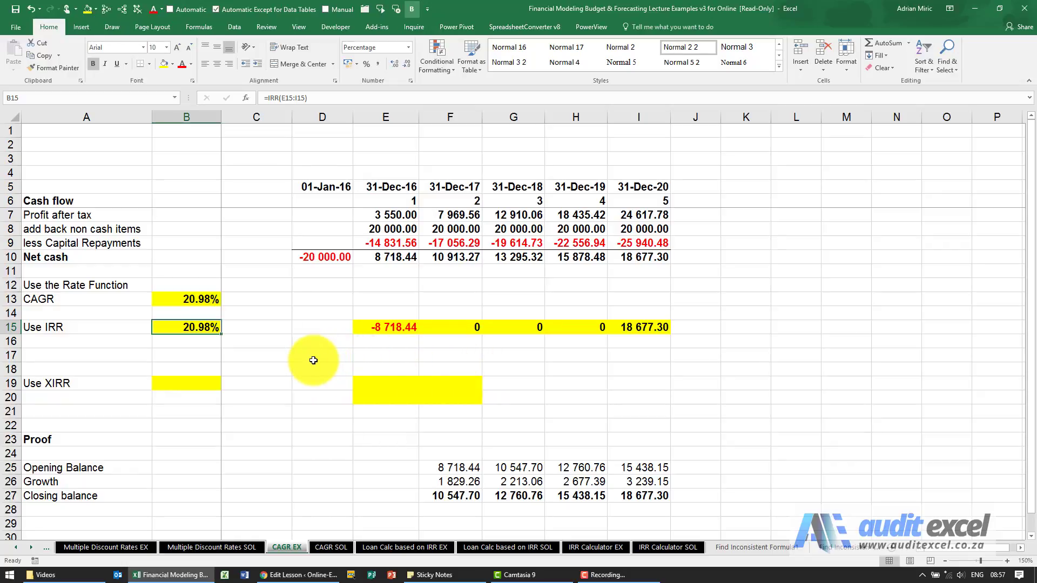
mouse_move(171, 380)
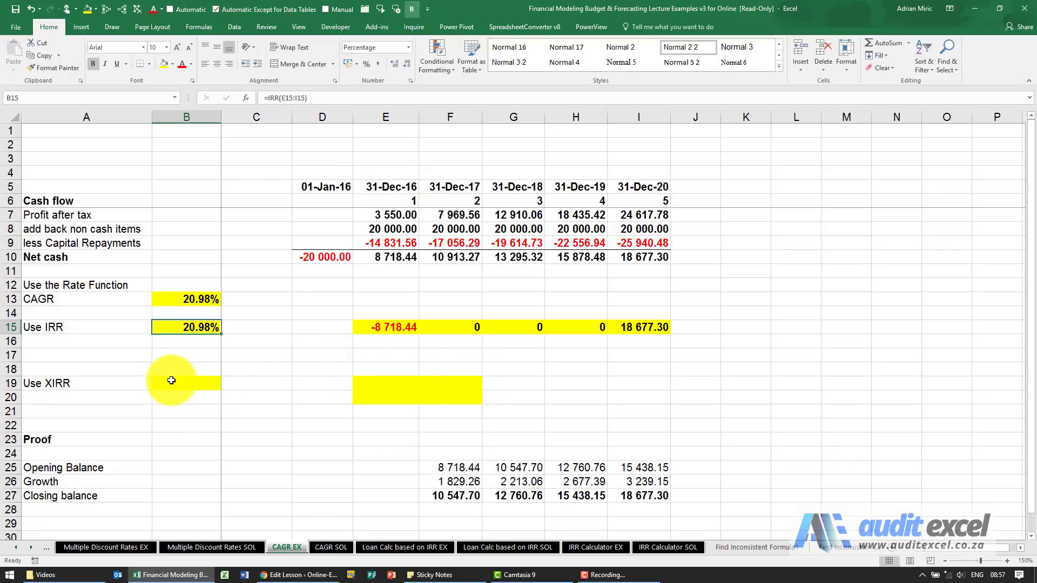
mouse_move(368, 378)
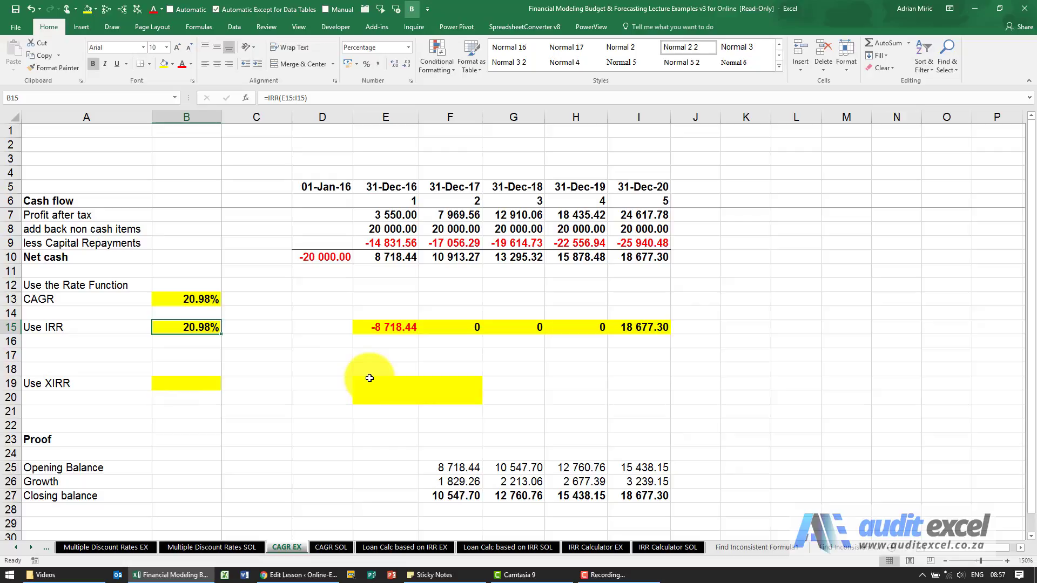
Step: Link E19 and F19 to the dates 31-Dec-16 and 31-Dec-20
left_click(386, 383)
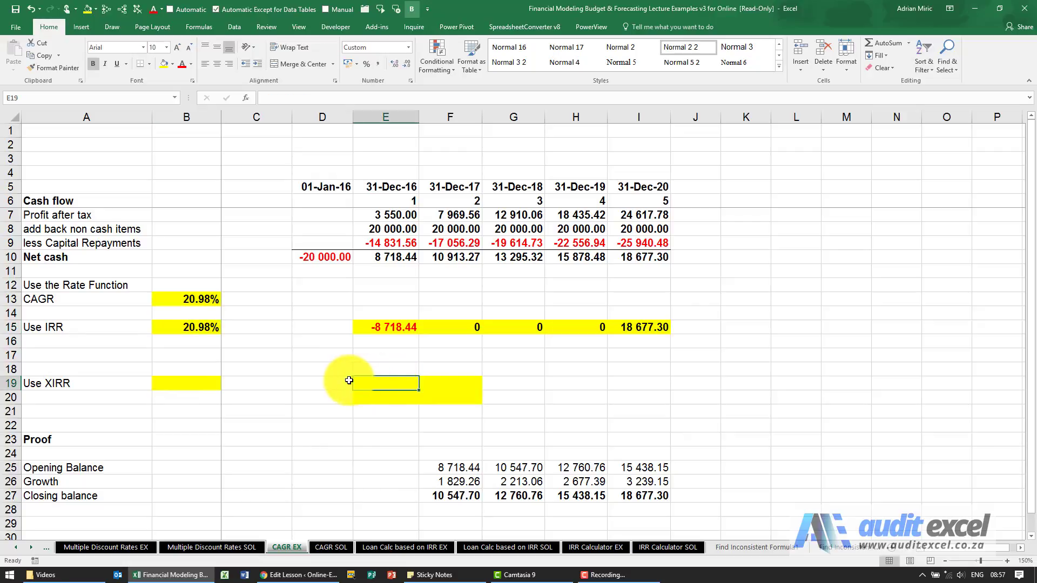
type("=")
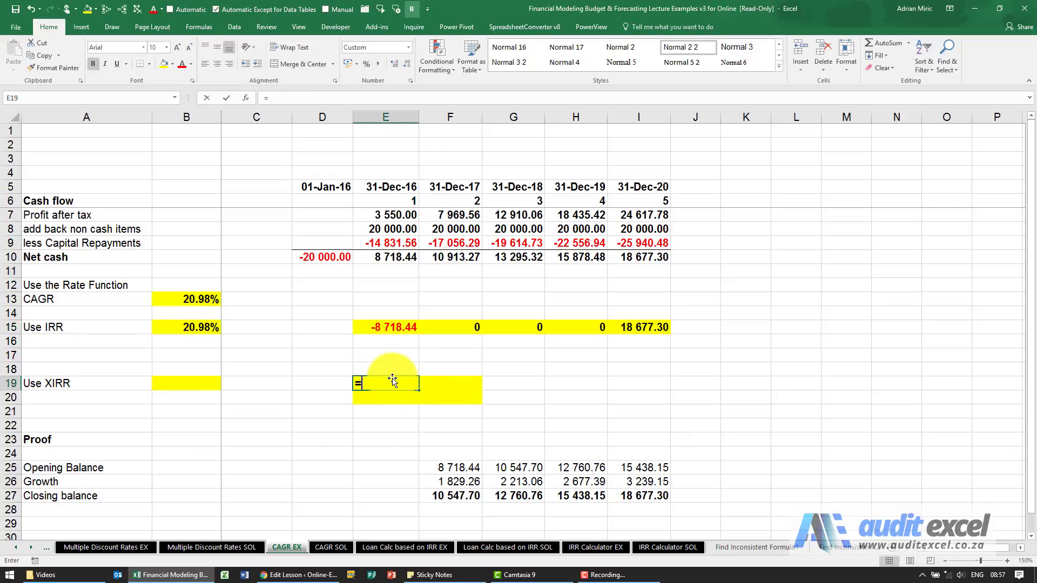
left_click(385, 187)
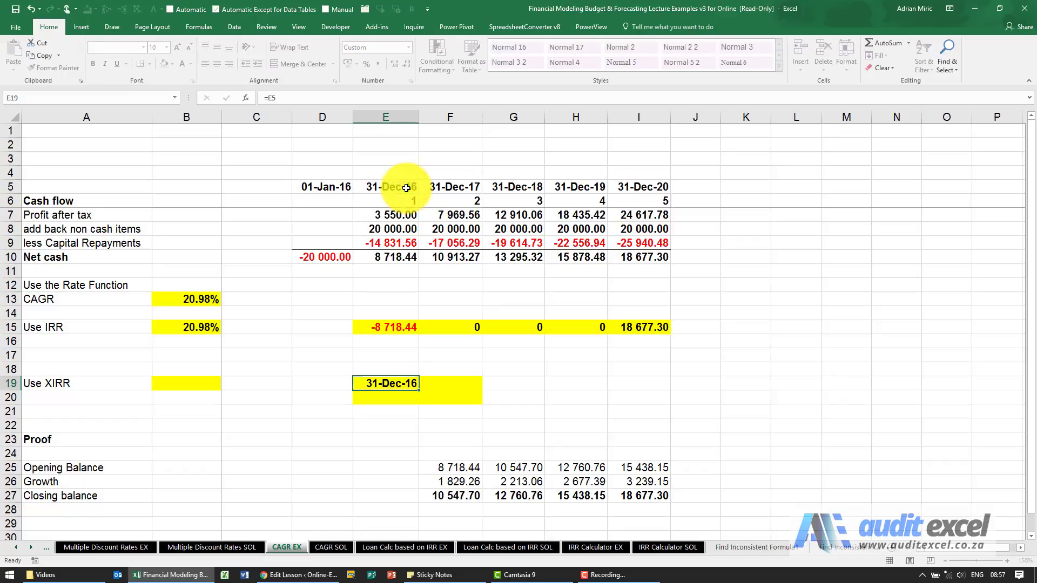
left_click(443, 383)
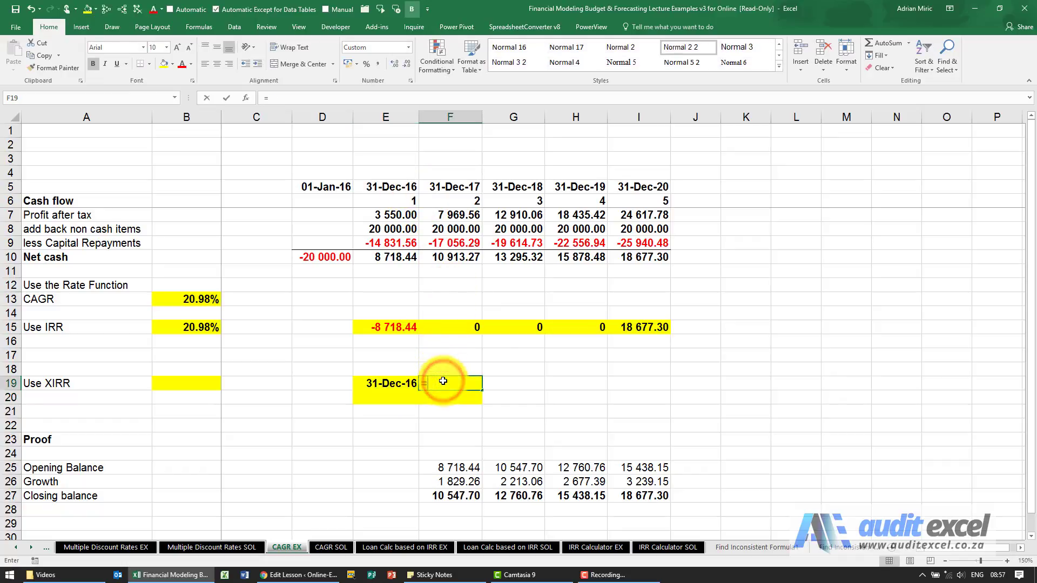
left_click(638, 186)
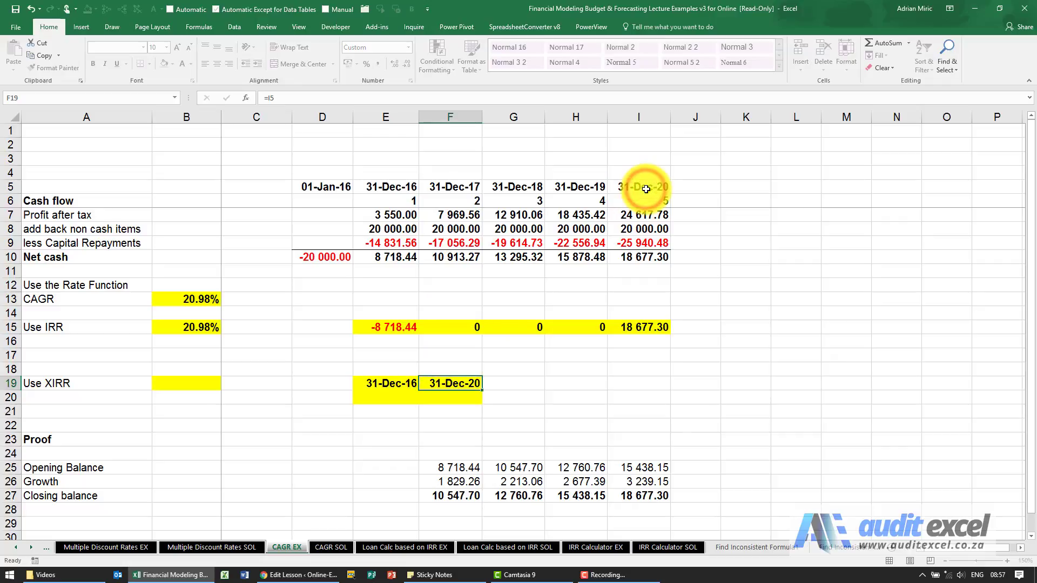
Step: Link E20:F20 to the cash flows -8 718.44 and 18 677.30
left_click(385, 397)
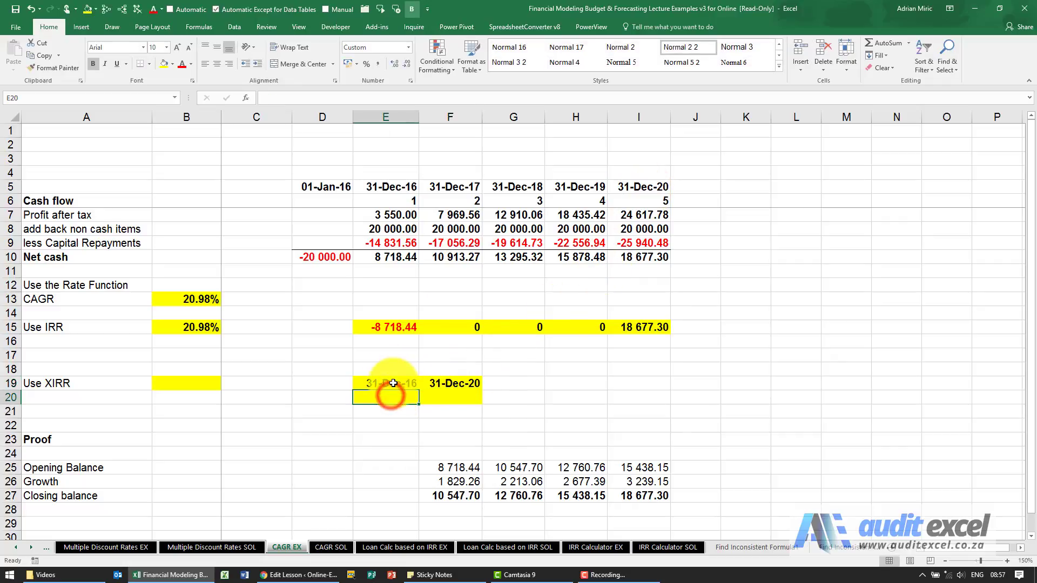
type("=")
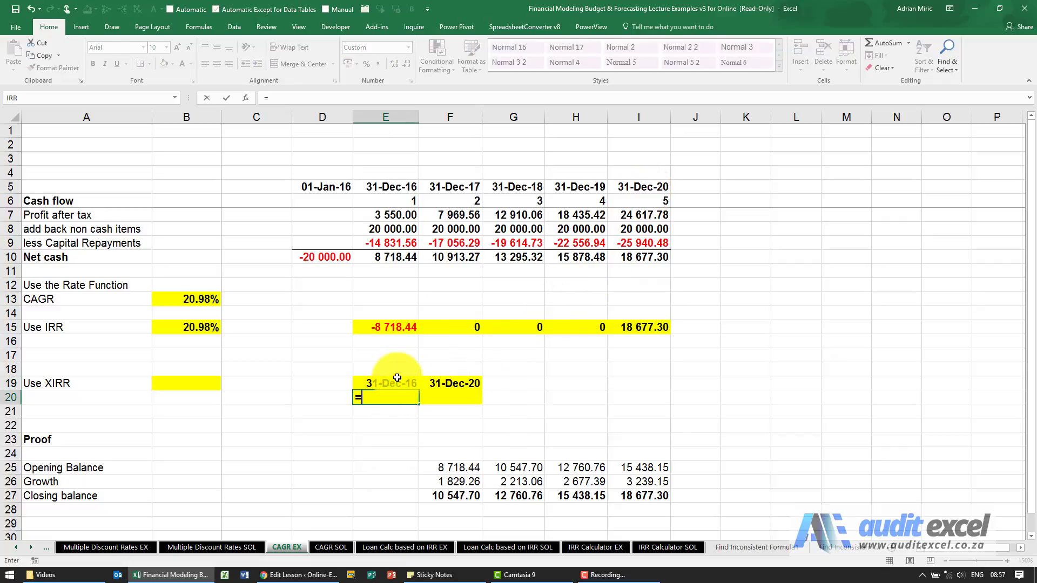
type("-8 718.44")
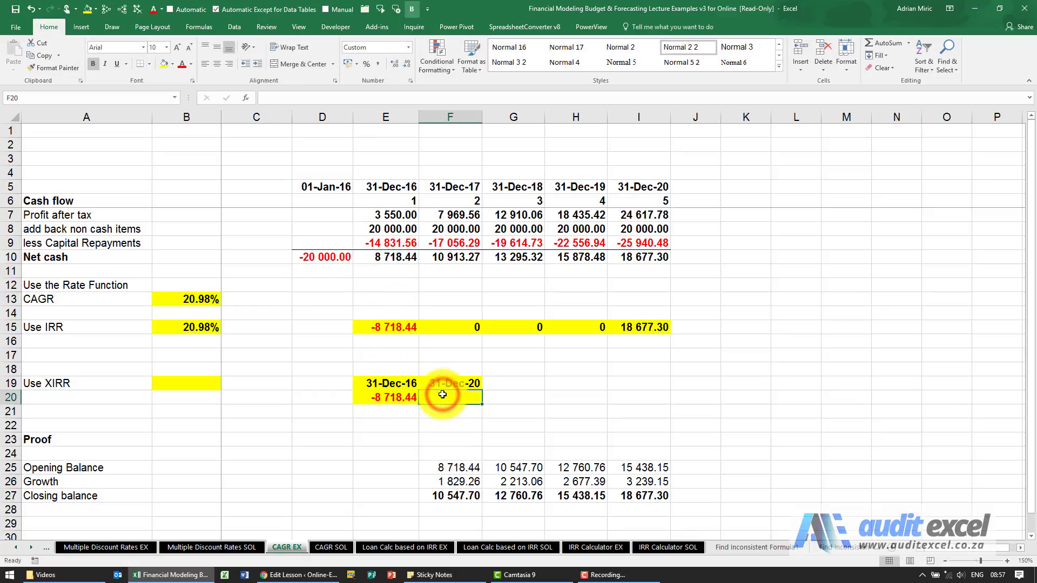
left_click(636, 257)
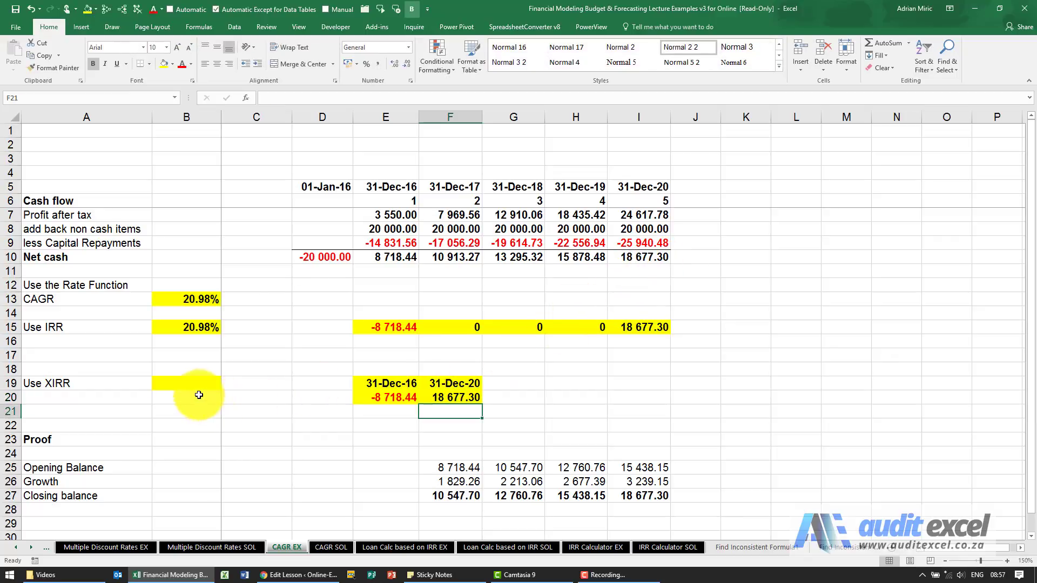
Step: Enter =XIRR(E20:F20,E19:F19) in B19, returning 20.97%
left_click(186, 382)
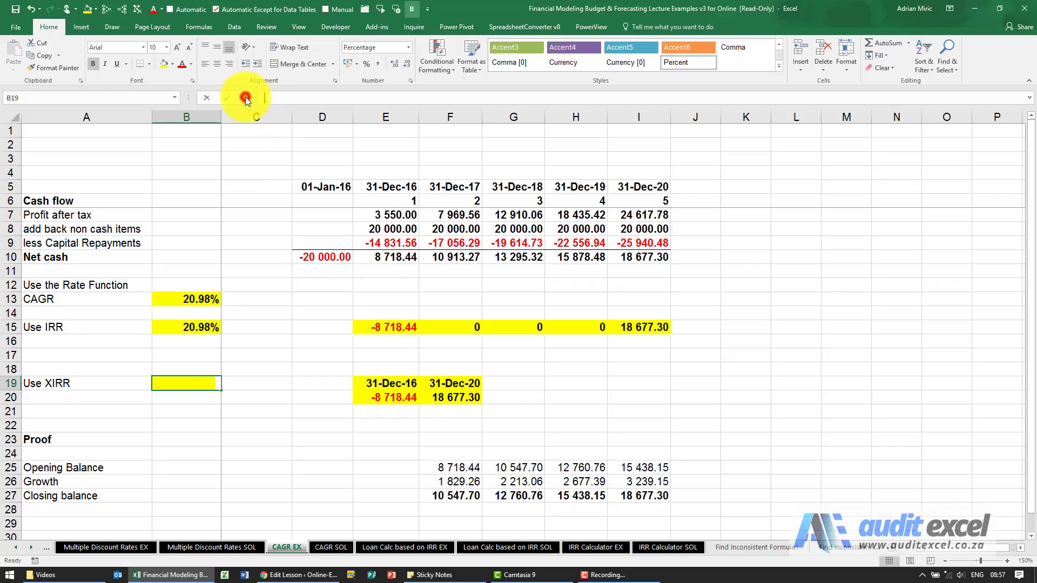
left_click(246, 98)
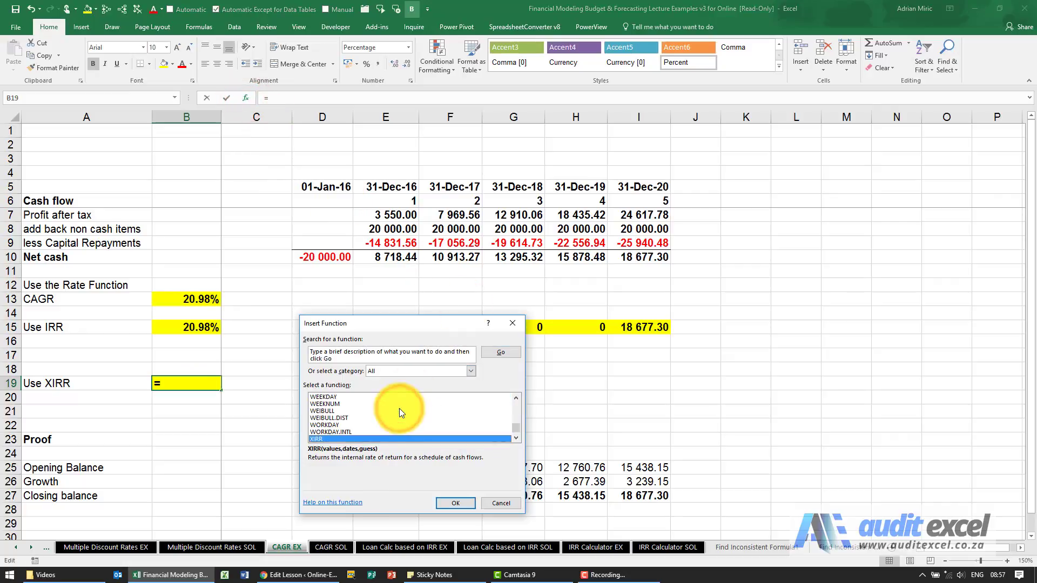
left_click(455, 503)
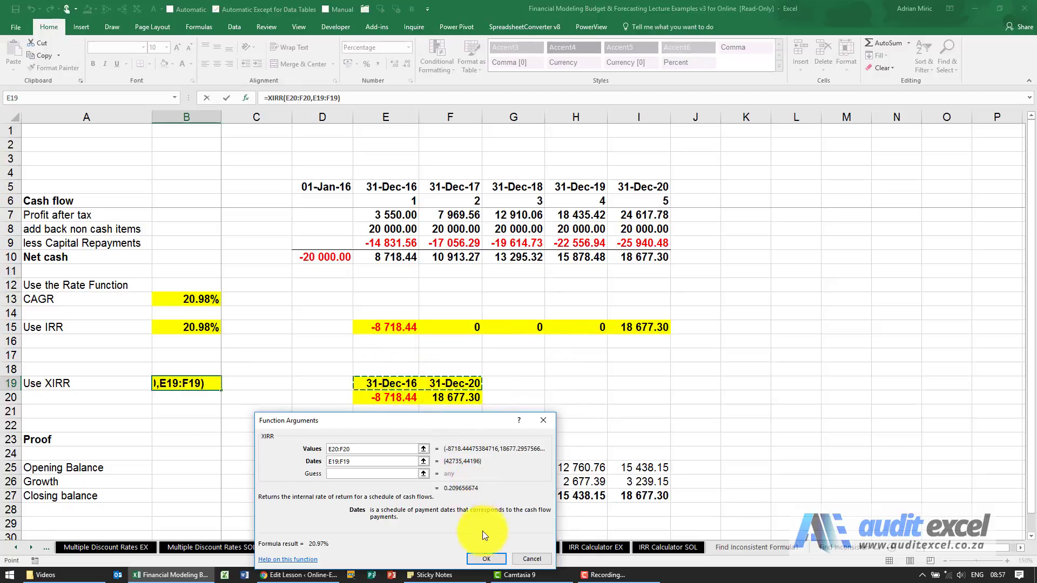
left_click(486, 559)
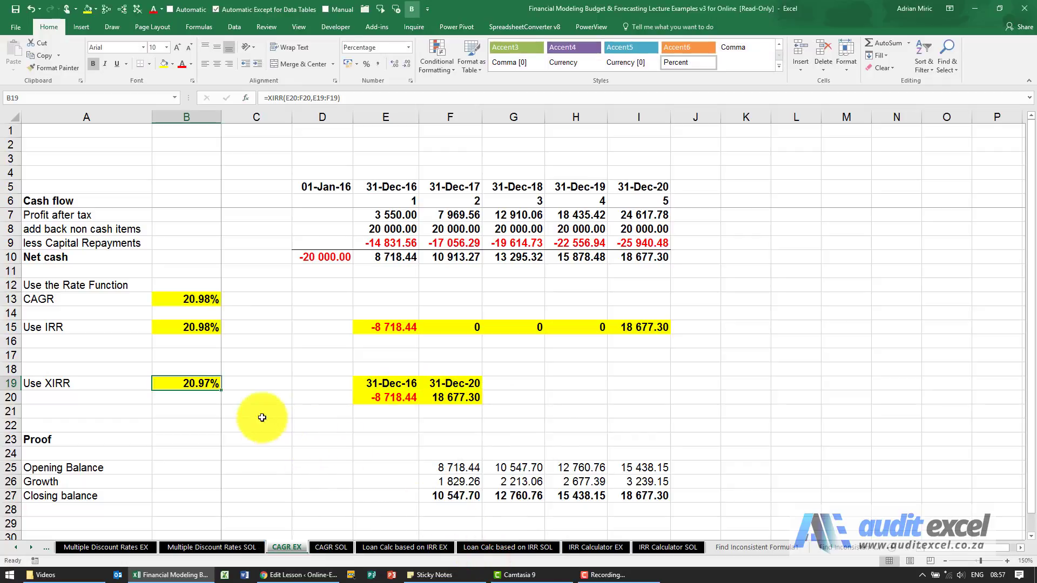
mouse_move(206, 371)
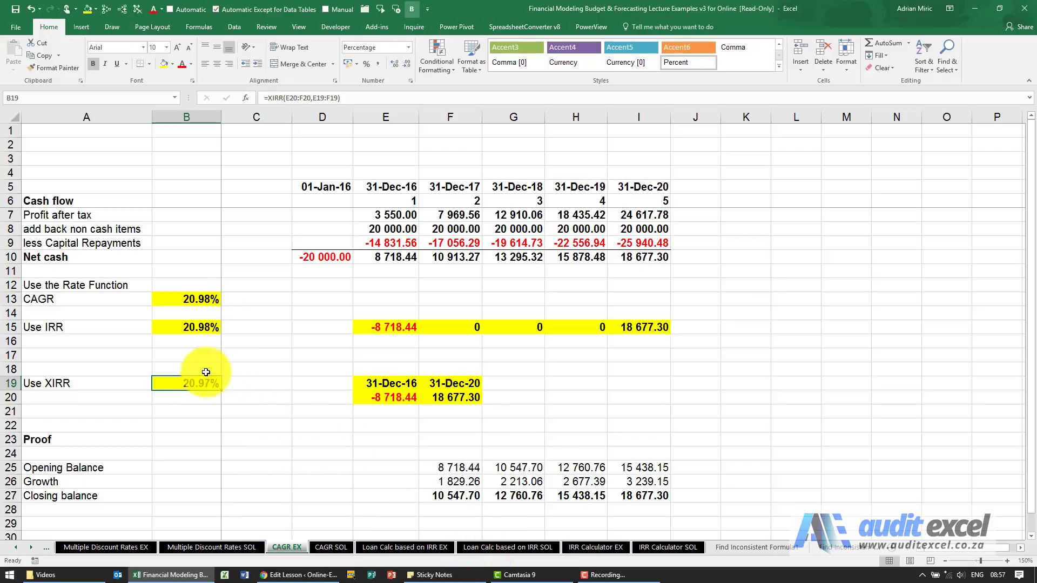
mouse_move(404, 376)
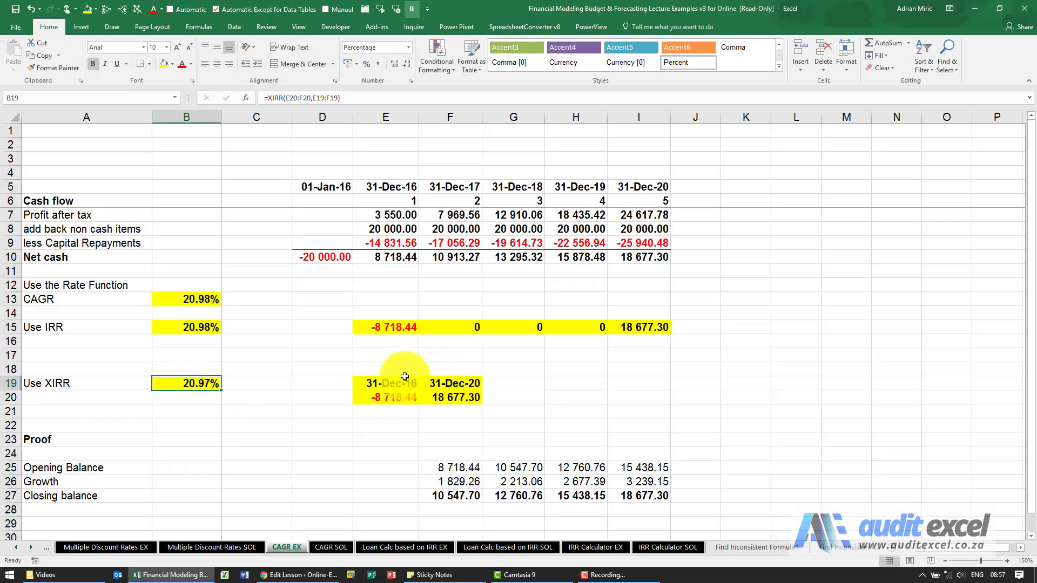
mouse_move(424, 385)
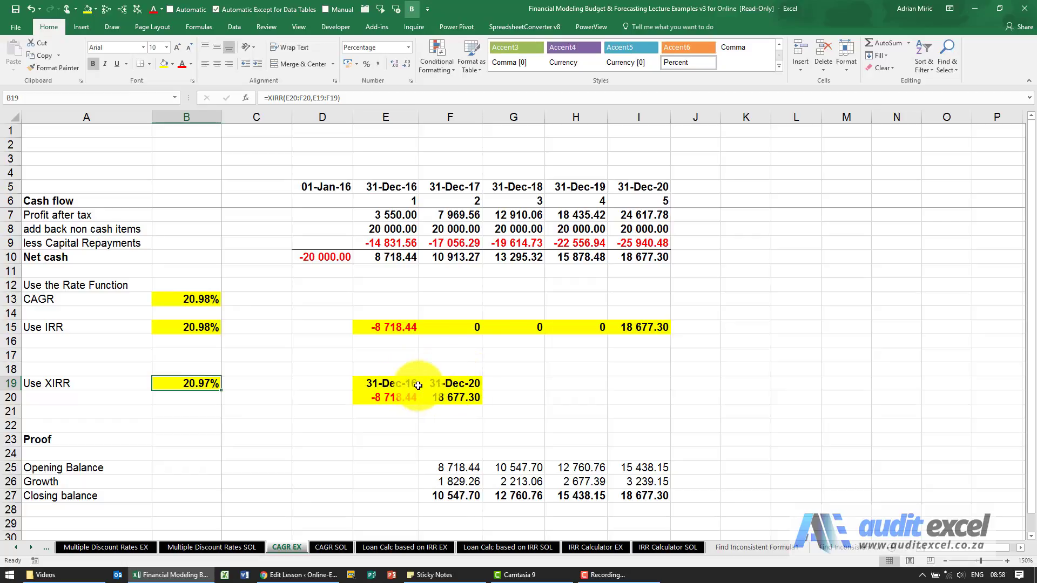
mouse_move(397, 319)
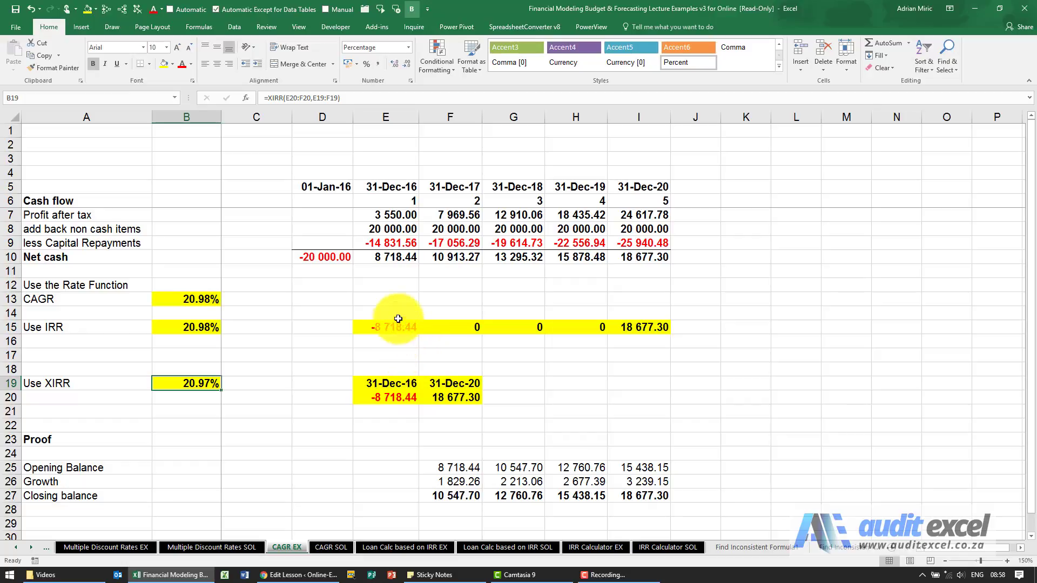
mouse_move(590, 328)
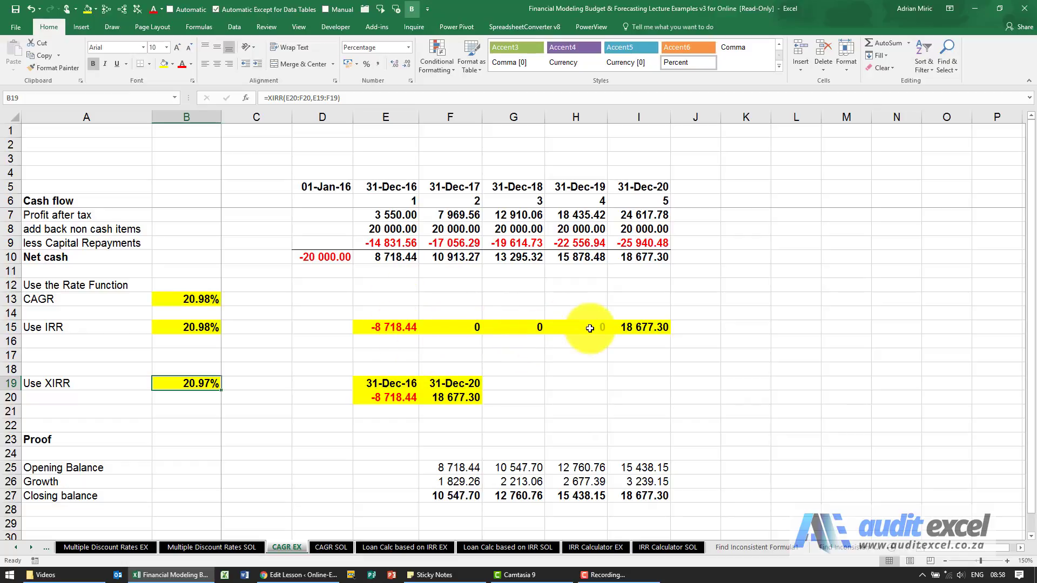